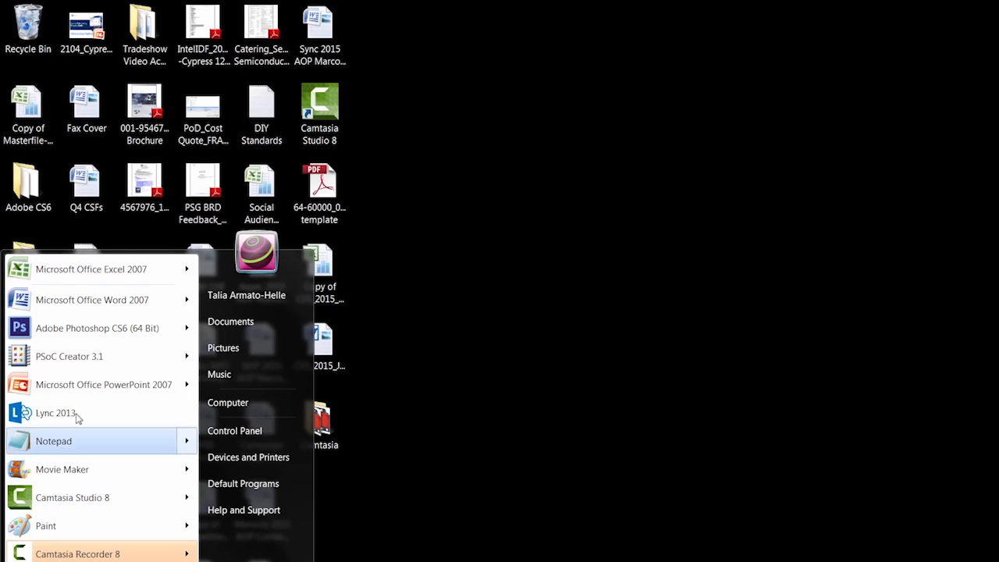
Launch PSoC Creator 3.1 from the Windows Start menu
left_click(68, 356)
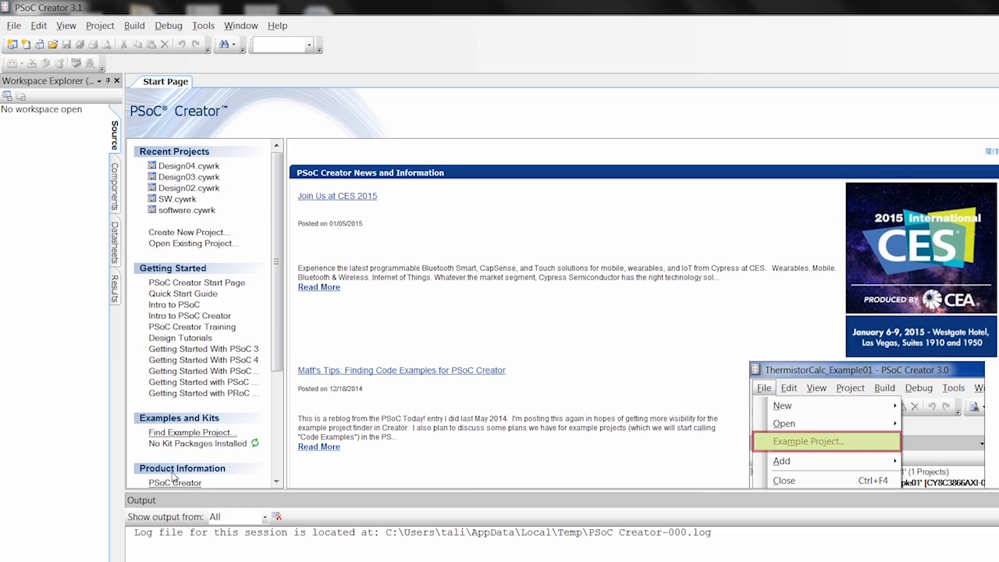
Start a new PSoC 5LP Design project on the Desktop named BlinkyLEDFW
left_click(13, 25)
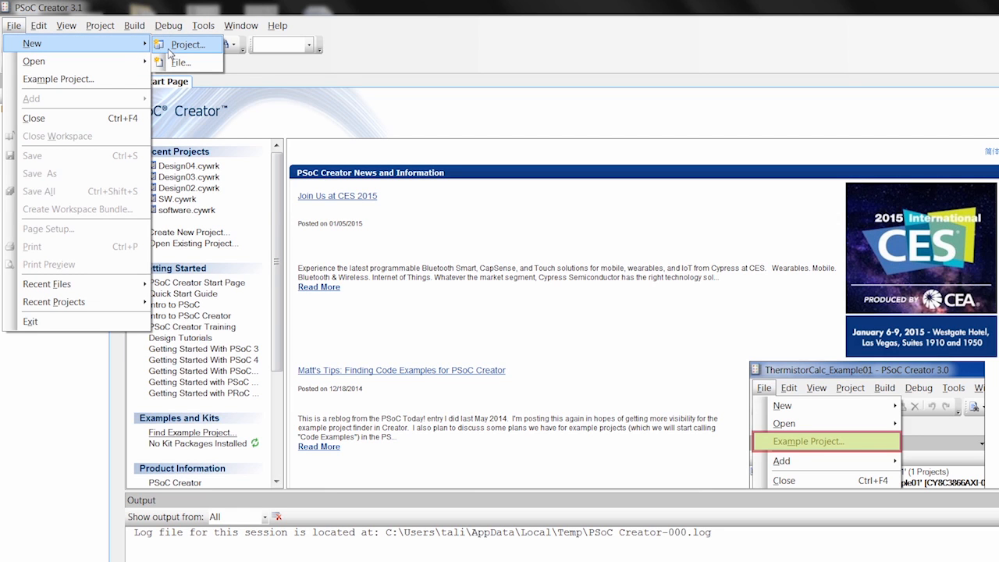
left_click(187, 44)
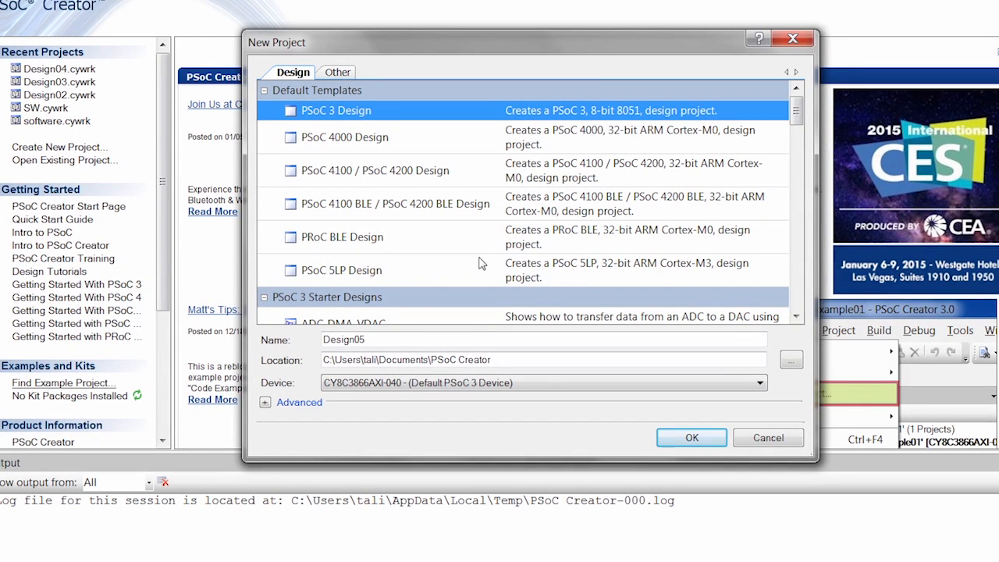
left_click(340, 270)
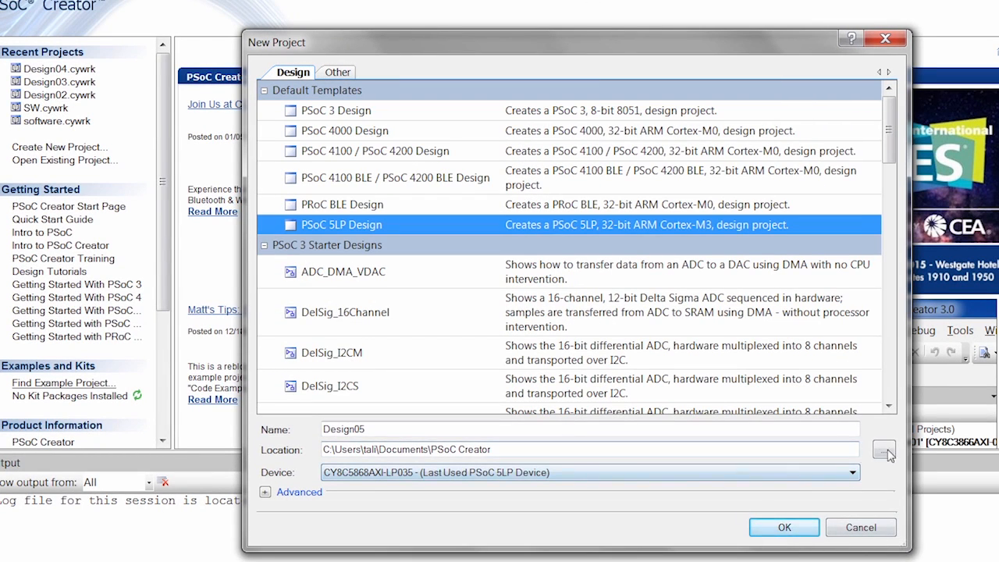
left_click(883, 450)
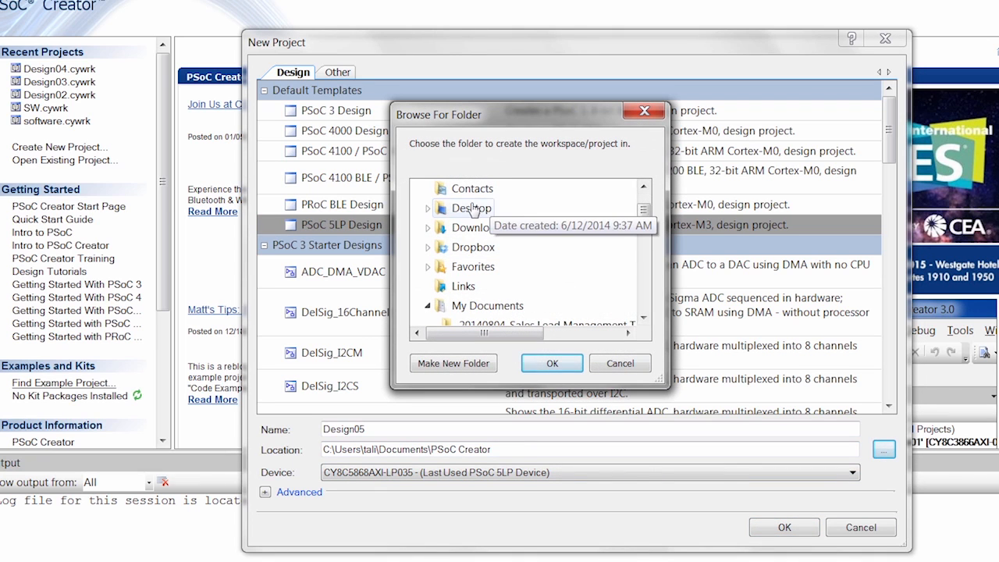
left_click(551, 362)
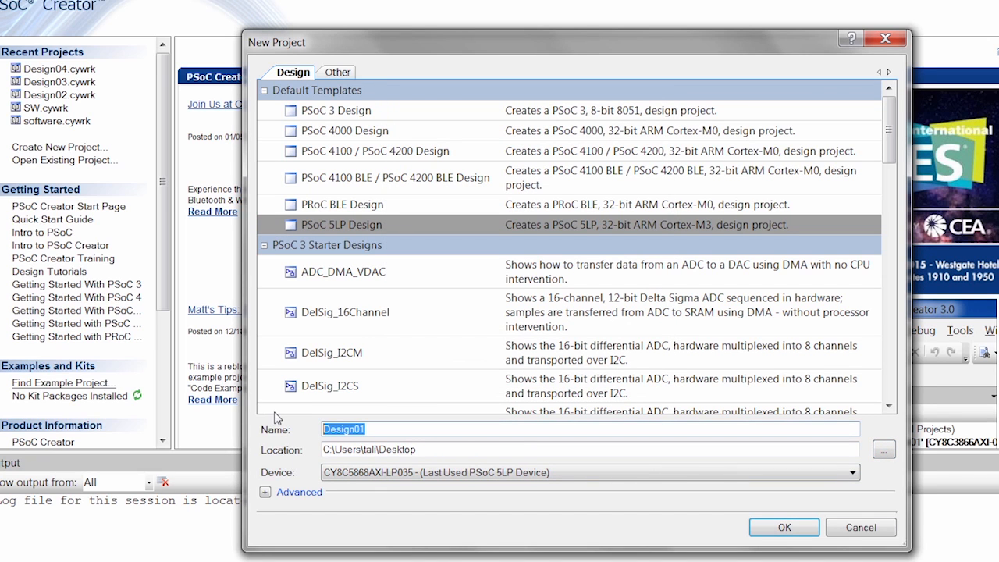
type("Bl")
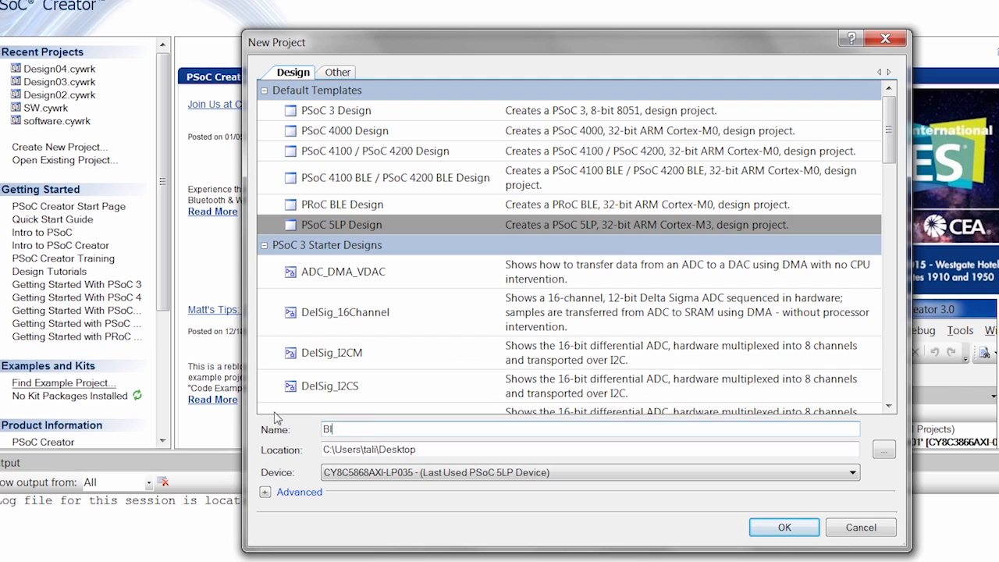
type("inkyLEDFW")
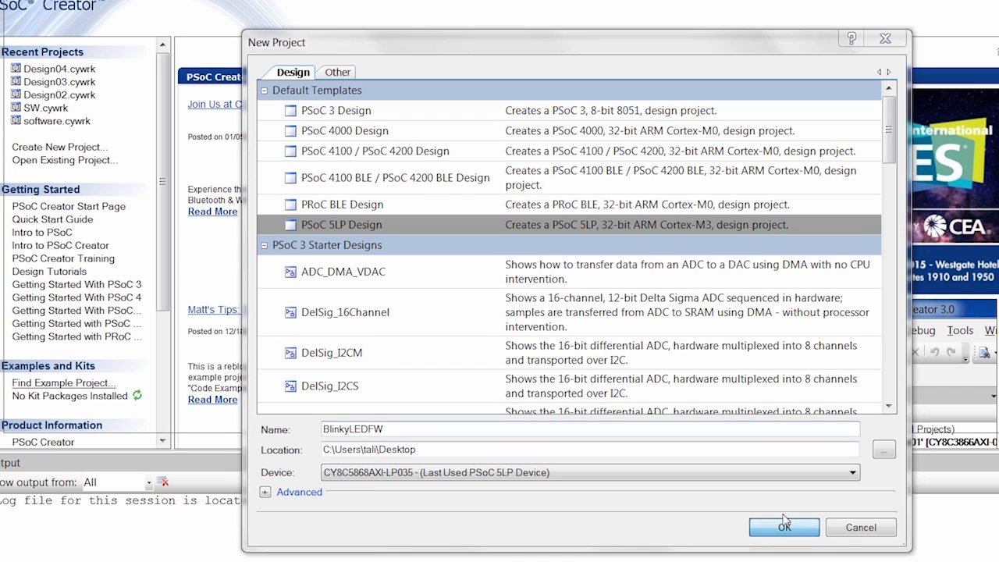
Create the BlinkyLEDFW project, opening its blank TopDesign schematic
left_click(784, 528)
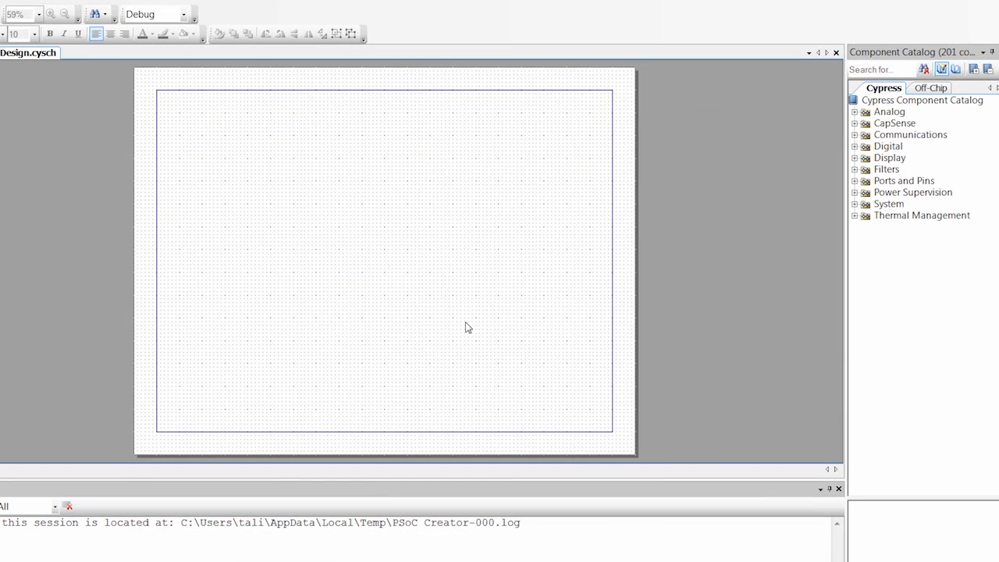
mouse_move(459, 281)
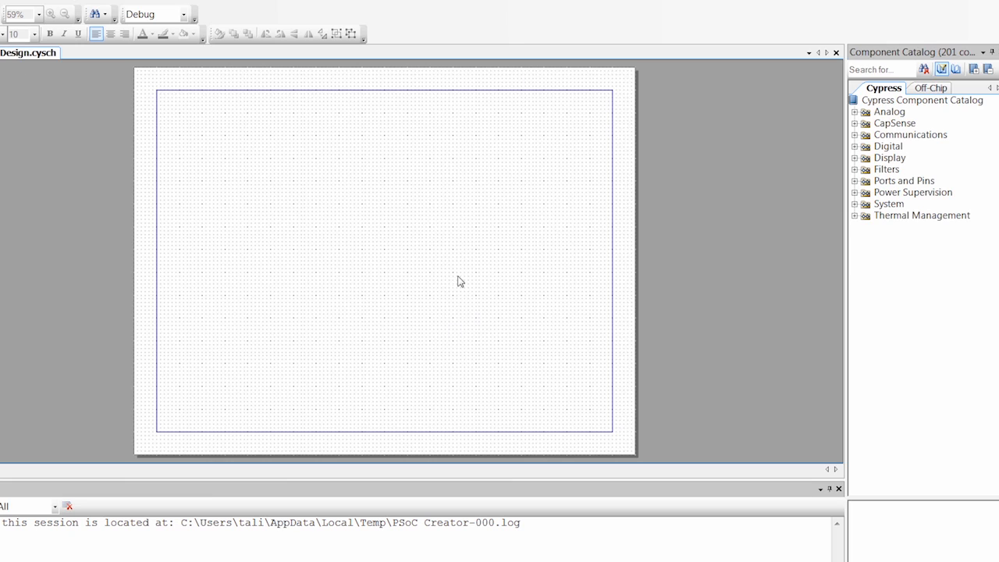
mouse_move(264, 257)
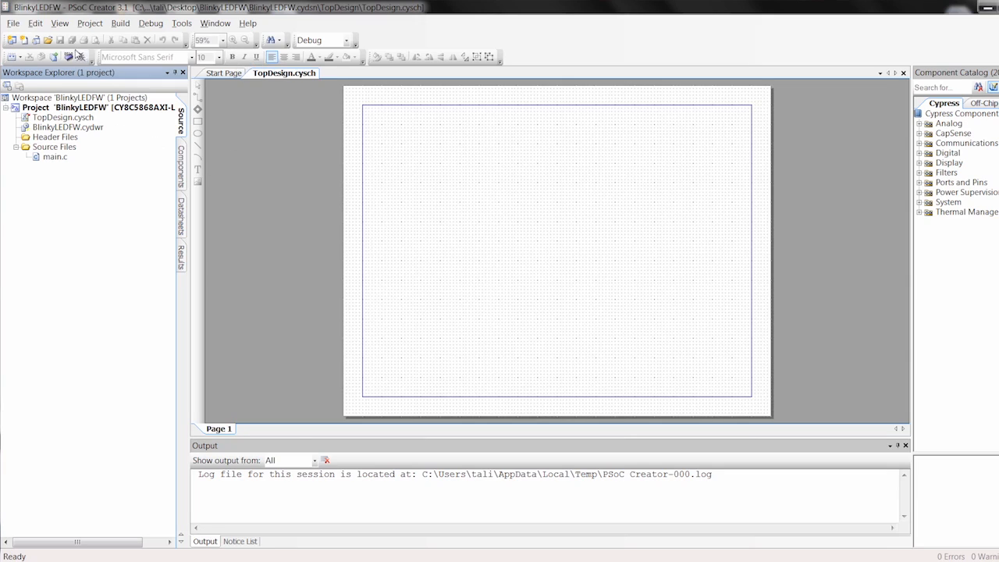
mouse_move(66, 243)
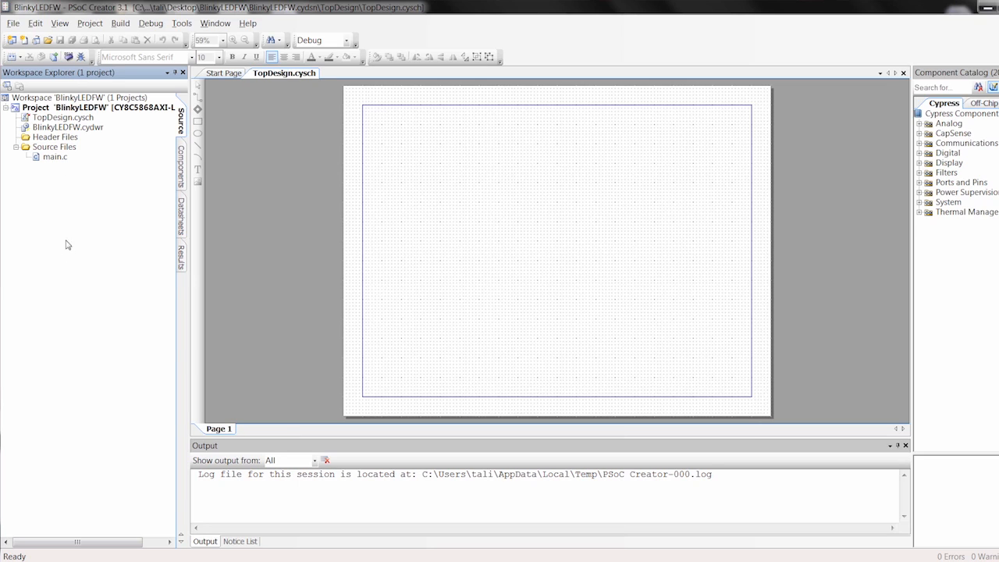
mouse_move(81, 150)
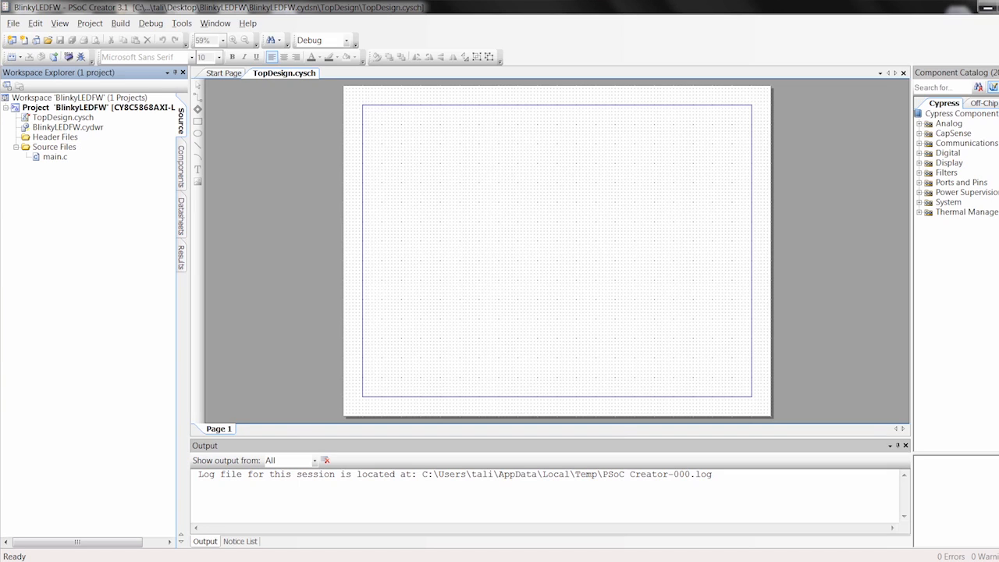
mouse_move(518, 207)
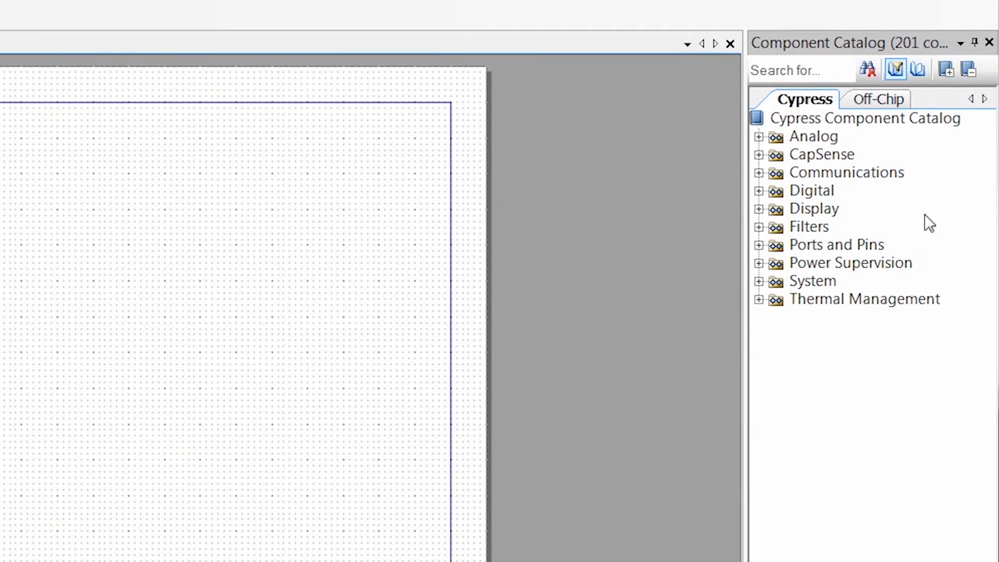
mouse_move(856, 222)
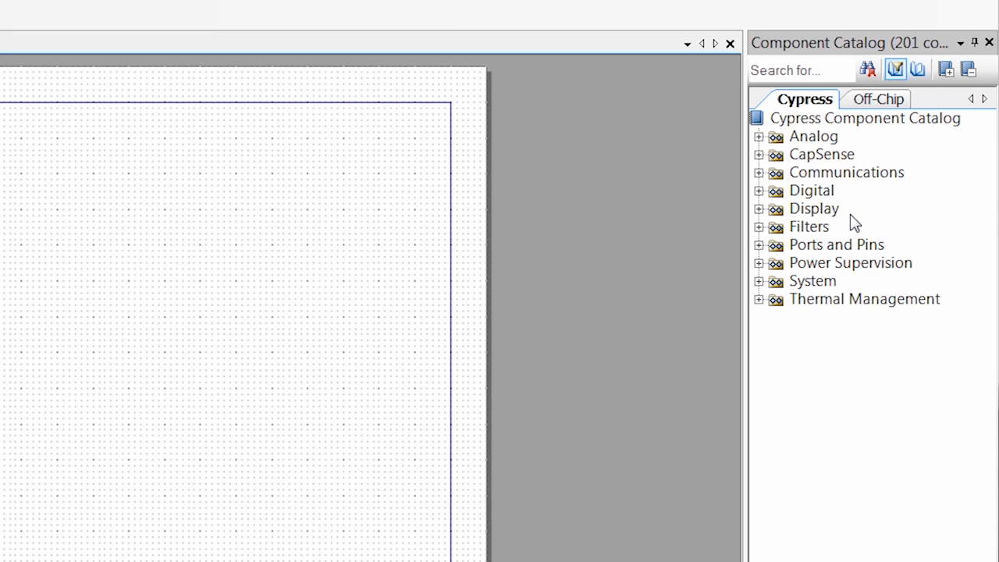
mouse_move(904, 268)
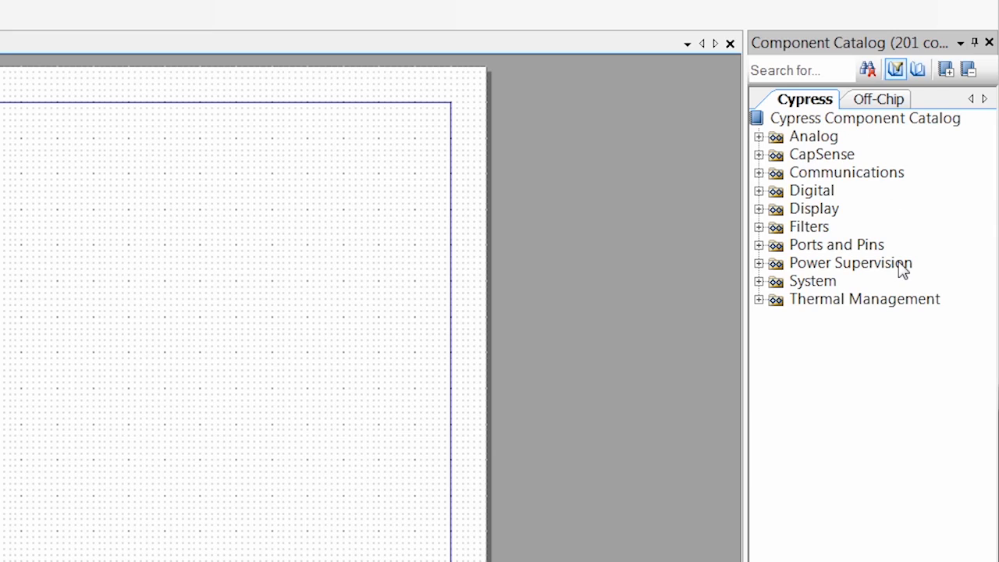
mouse_move(884, 159)
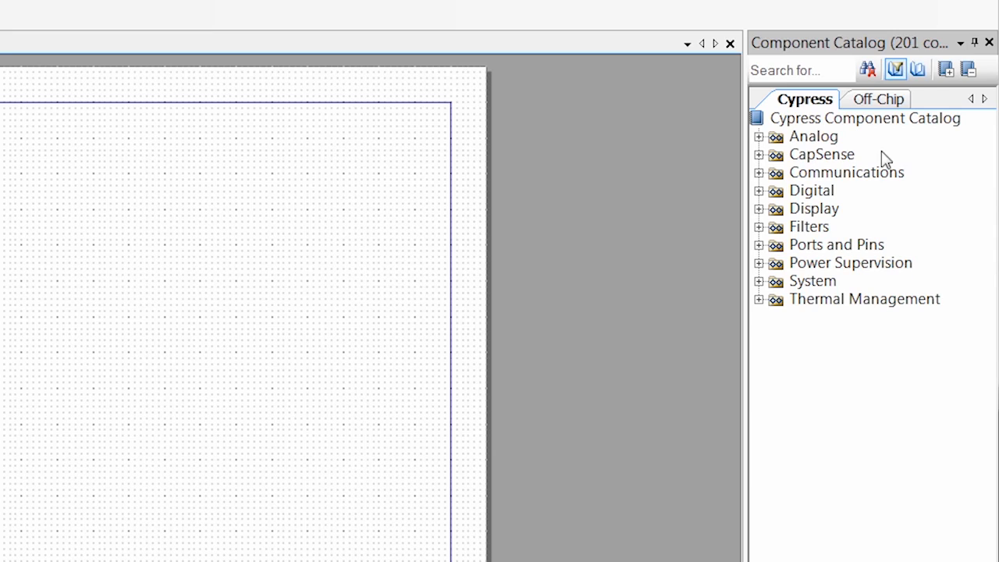
left_click(800, 69)
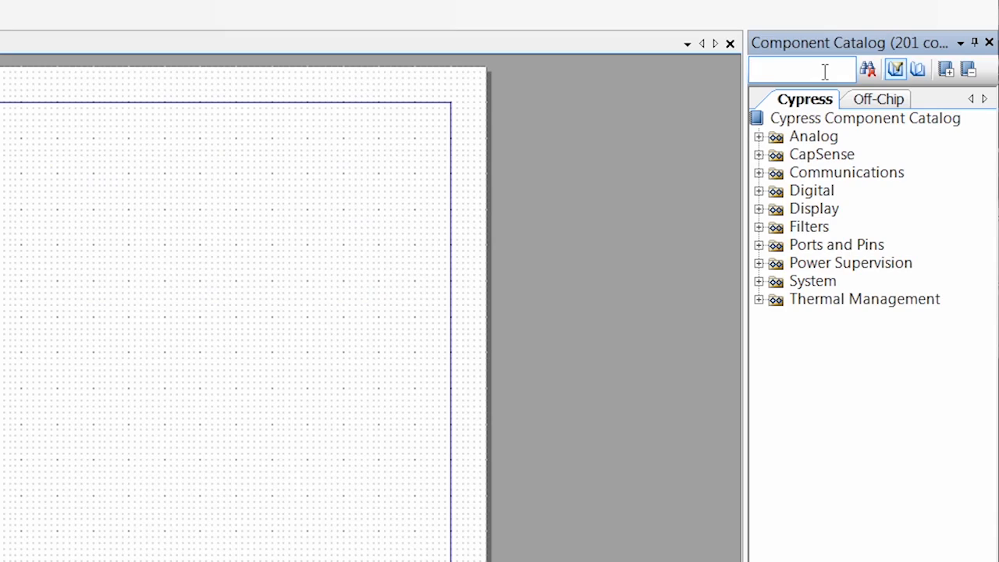
Filter the Component Catalog for 'pin' and place a Digital Output Pin, Pin_1, on the schematic
type("pin")
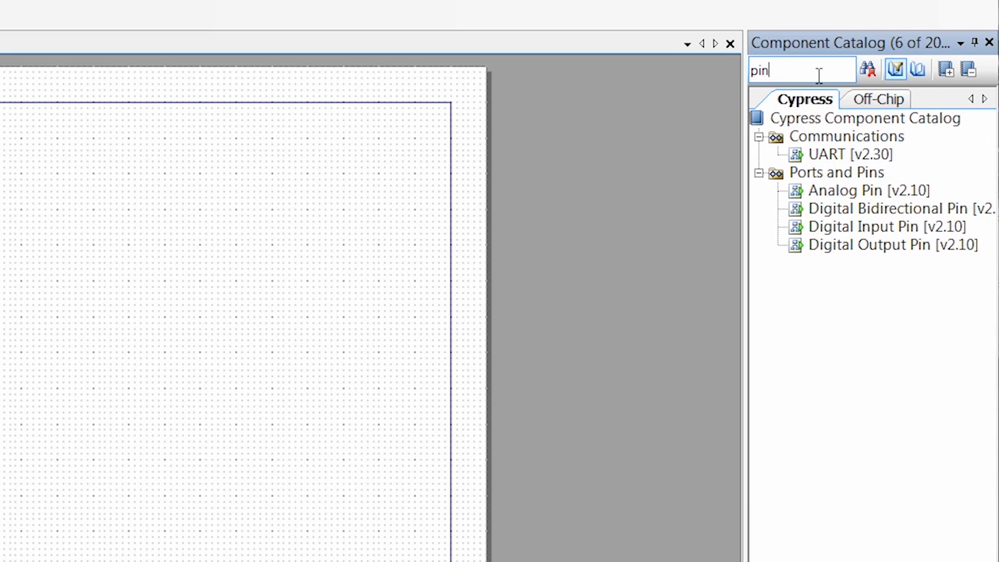
mouse_move(828, 148)
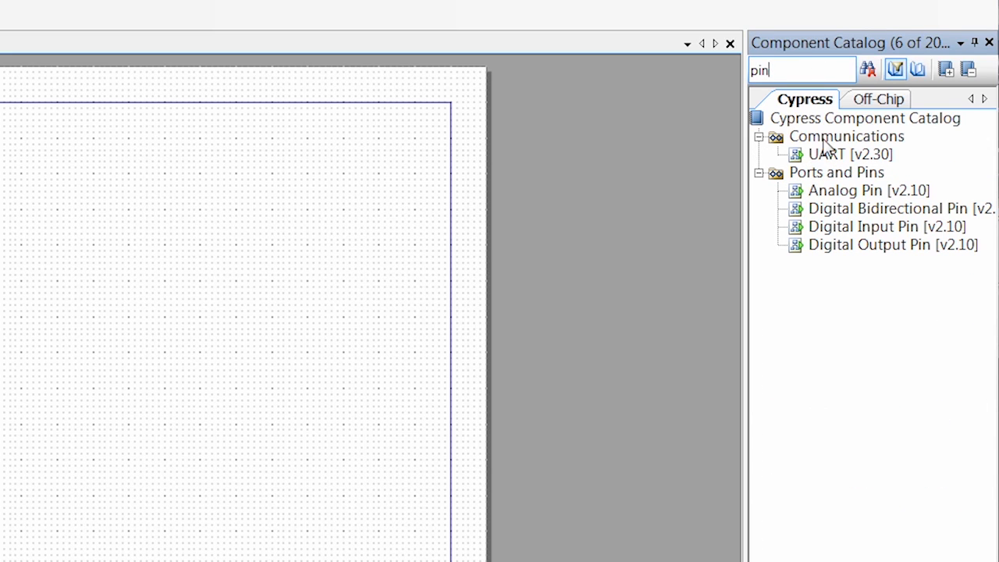
mouse_move(853, 269)
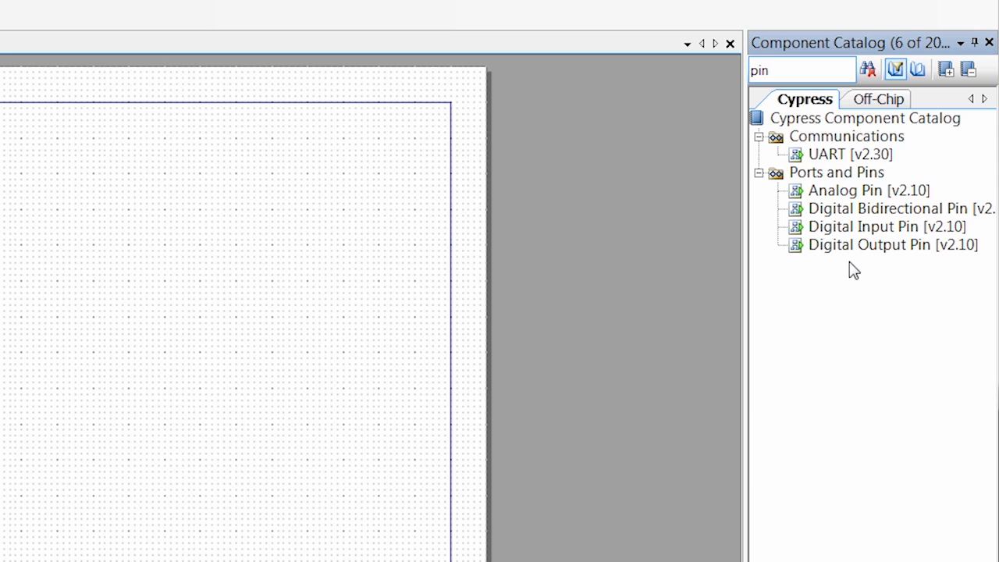
mouse_move(868, 258)
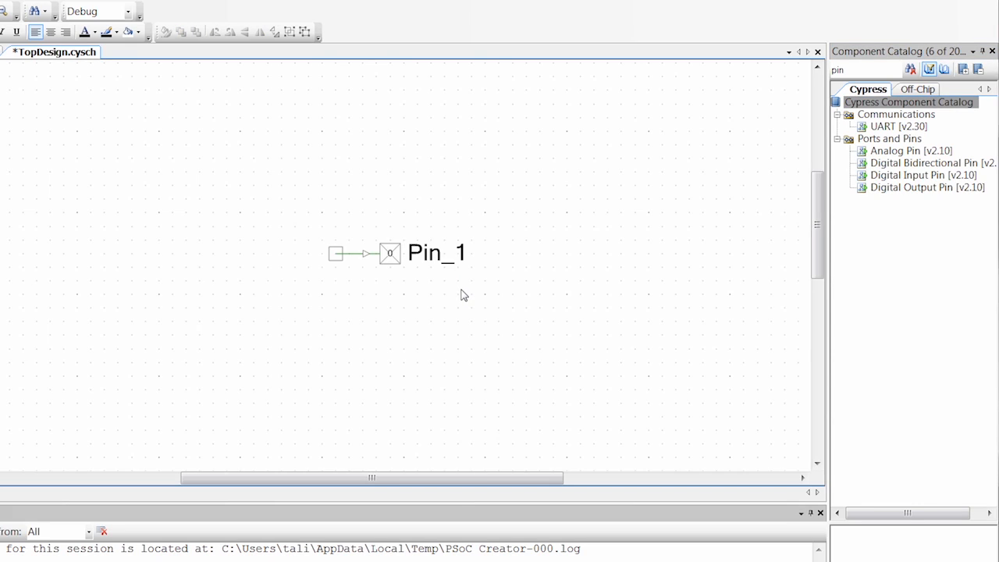
mouse_move(434, 347)
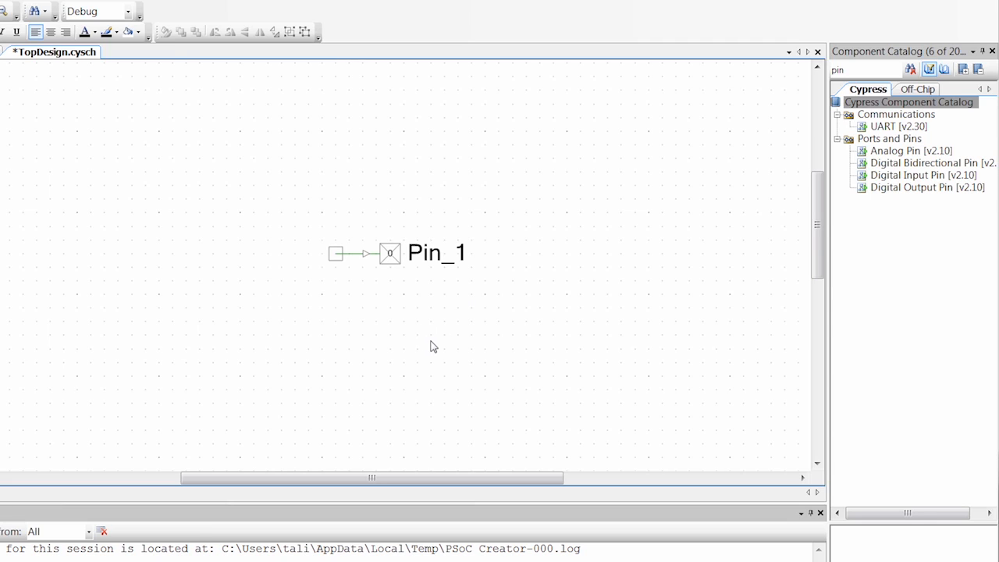
mouse_move(396, 284)
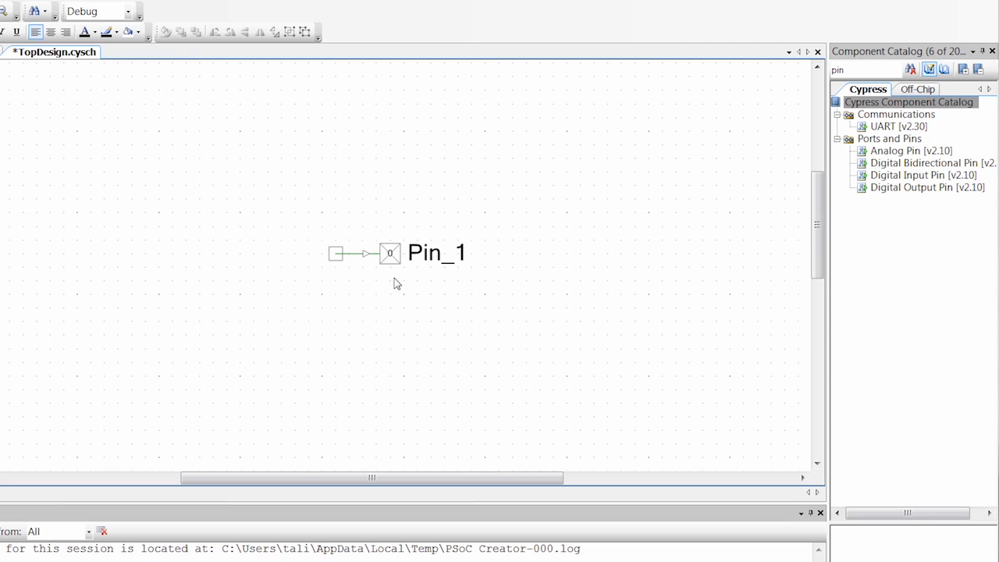
left_click(390, 252)
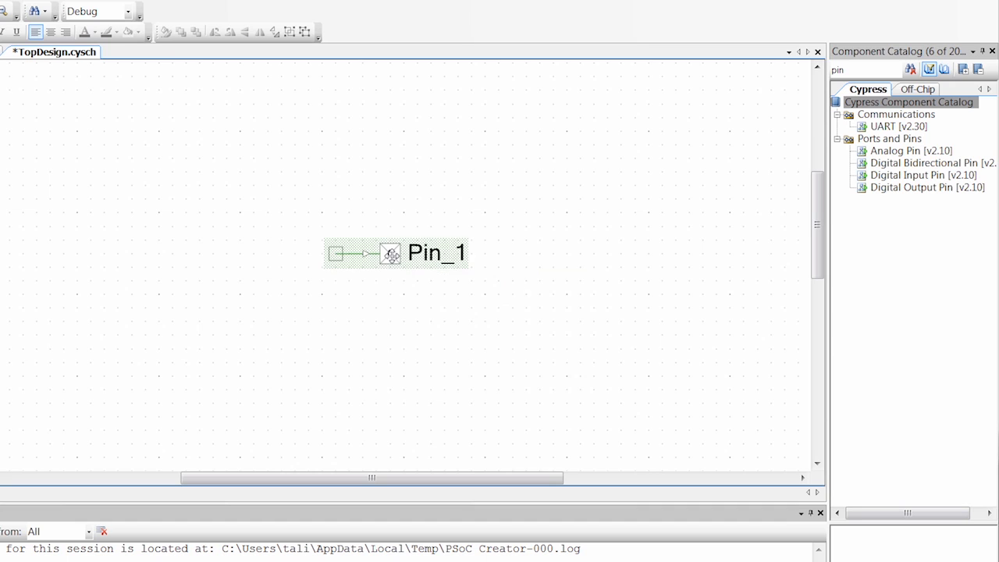
Configure Pin_1 as LED: strong-drive digital output with HW connection unchecked, then view its datasheet
double_click(390, 252)
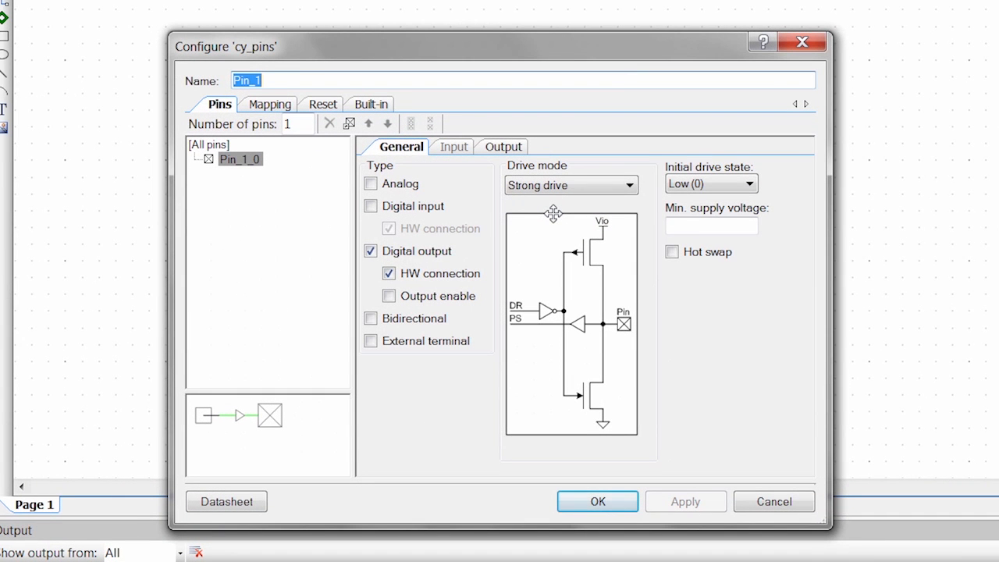
mouse_move(586, 340)
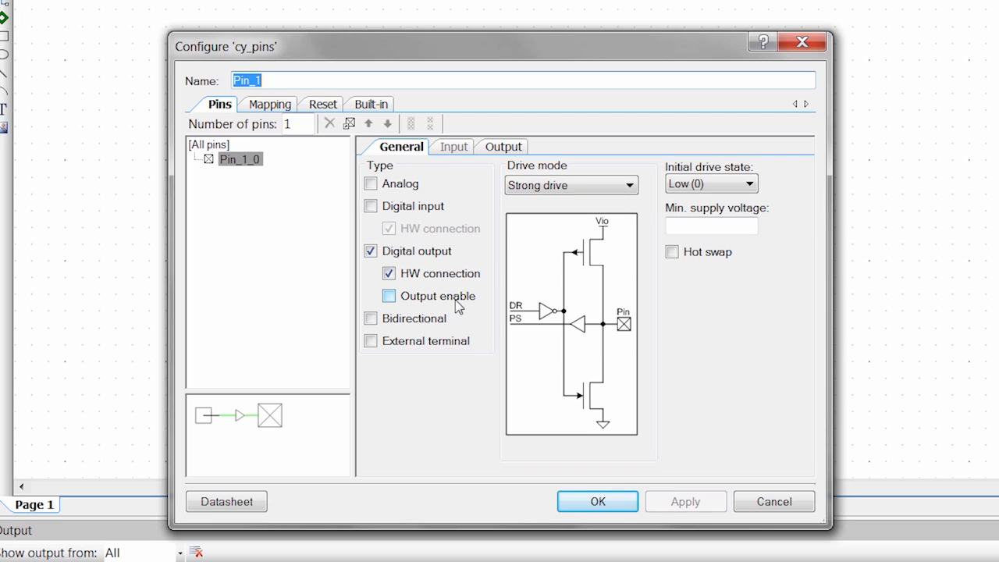
left_click(388, 273)
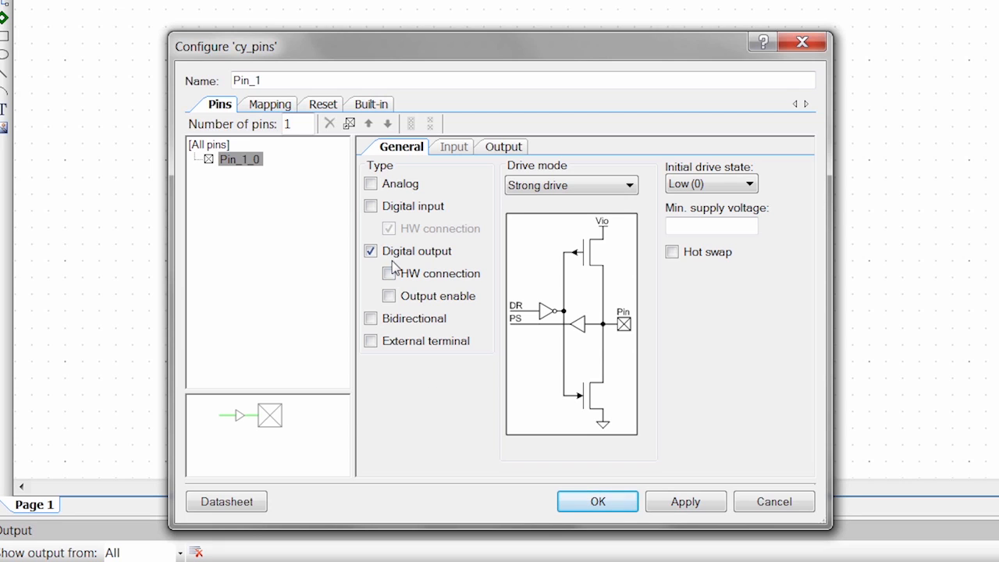
mouse_move(624, 449)
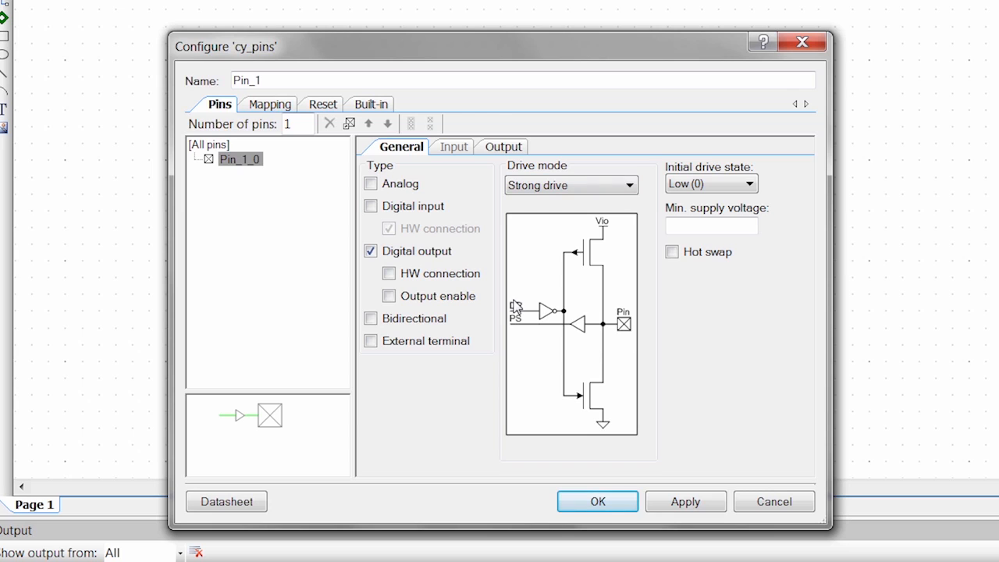
mouse_move(605, 240)
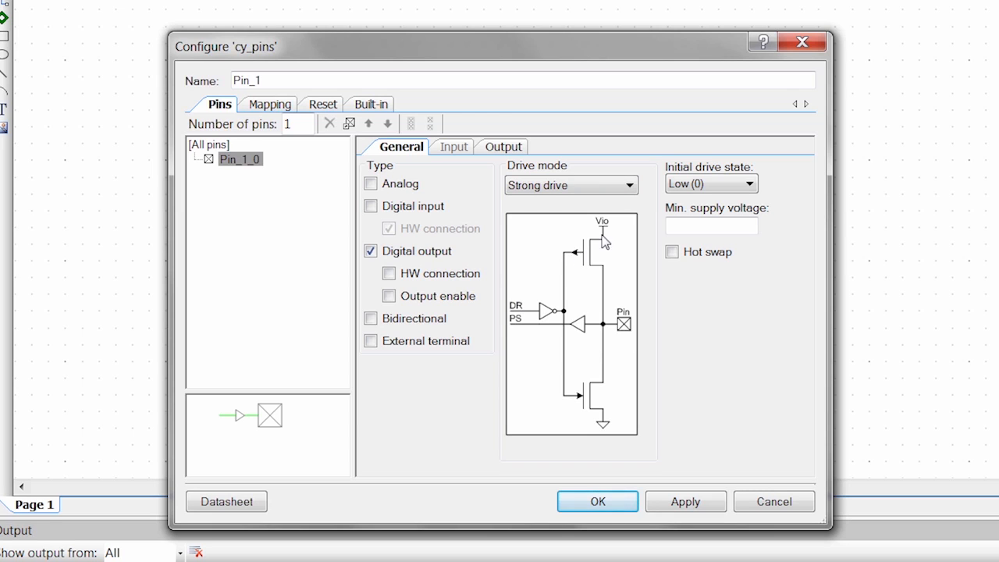
left_click(629, 184)
type("LED")
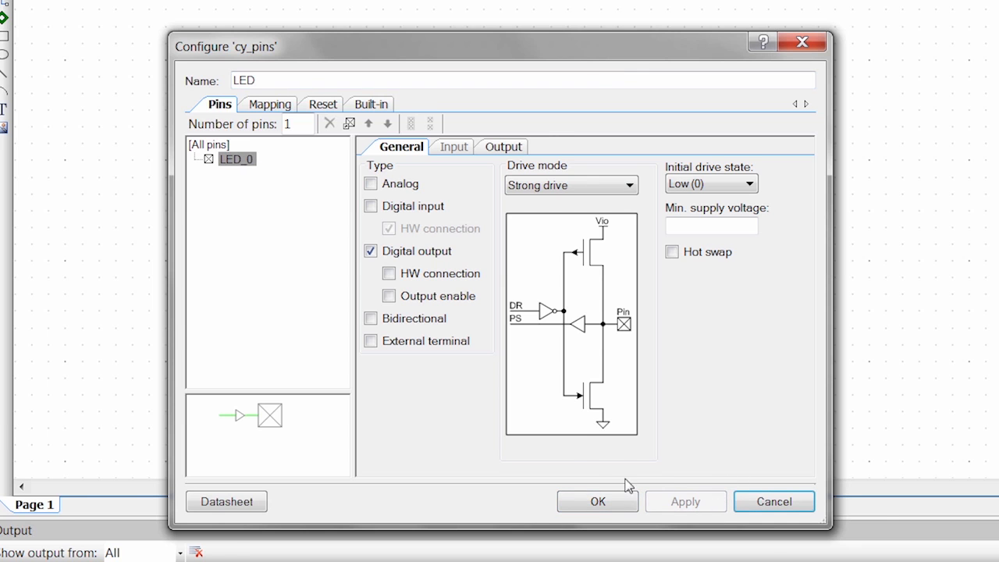
mouse_move(750, 468)
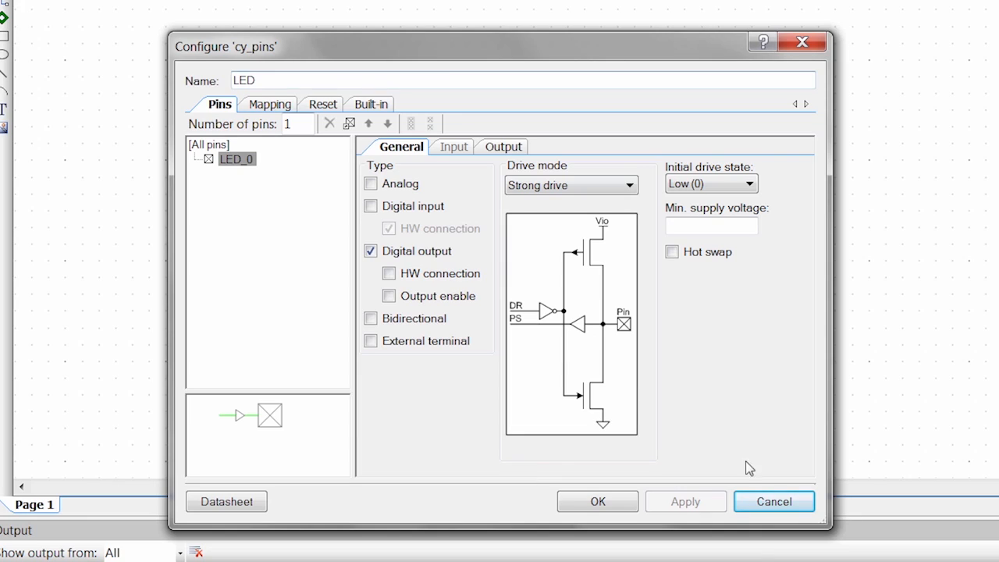
mouse_move(234, 524)
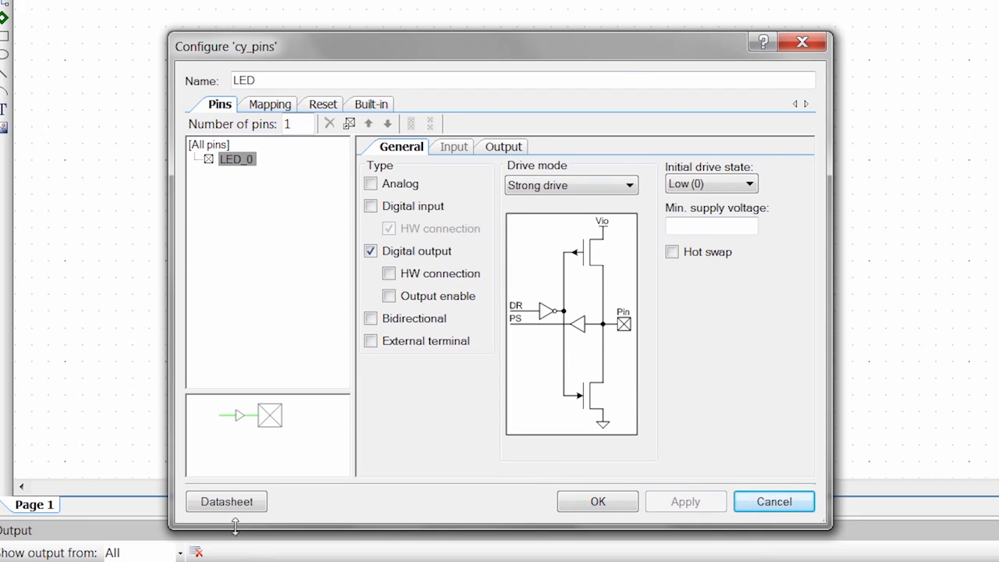
left_click(226, 501)
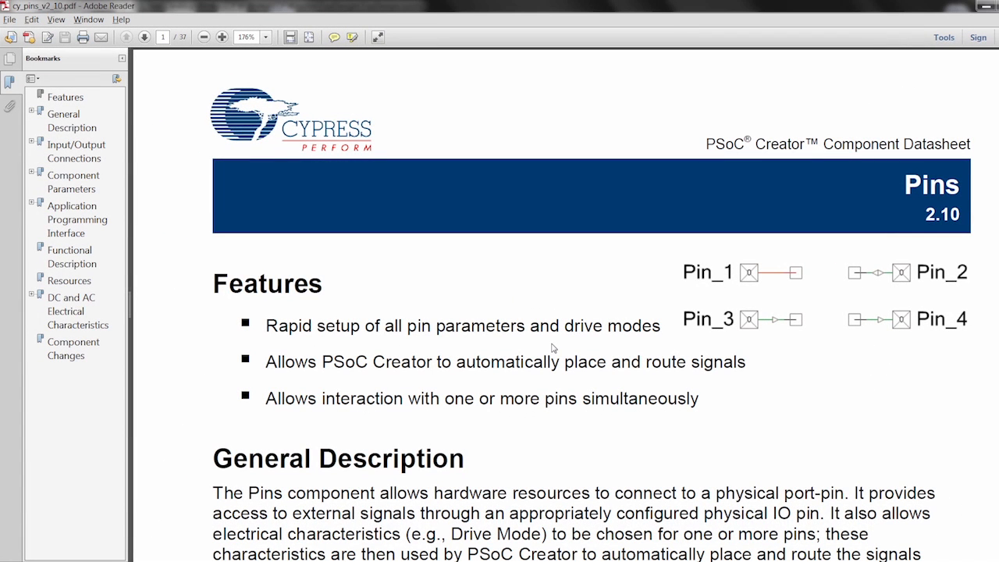
mouse_move(381, 316)
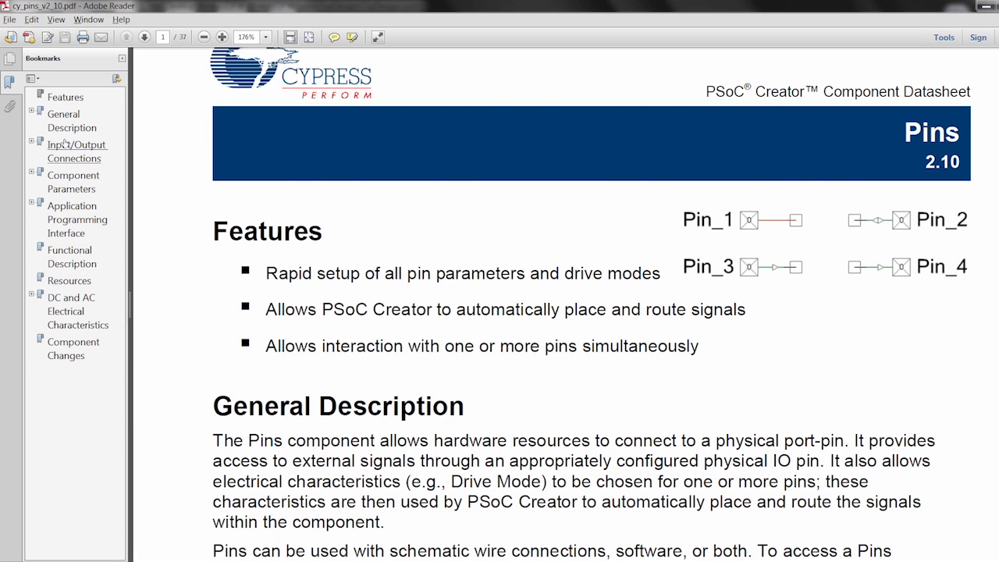
Skim the Pins datasheet's Input/Output Connections, Component Parameters and API sections in Adobe Reader
left_click(76, 150)
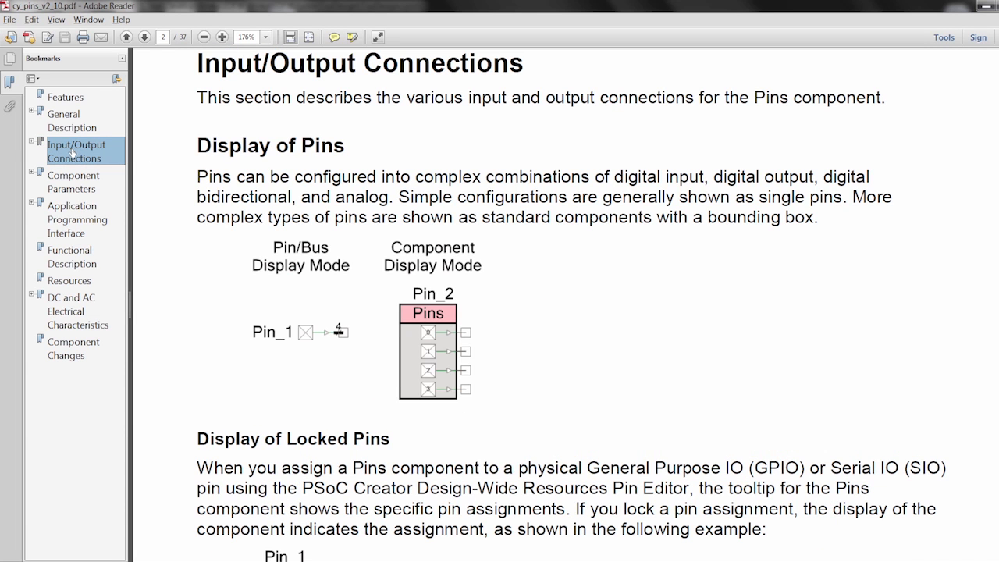
left_click(72, 181)
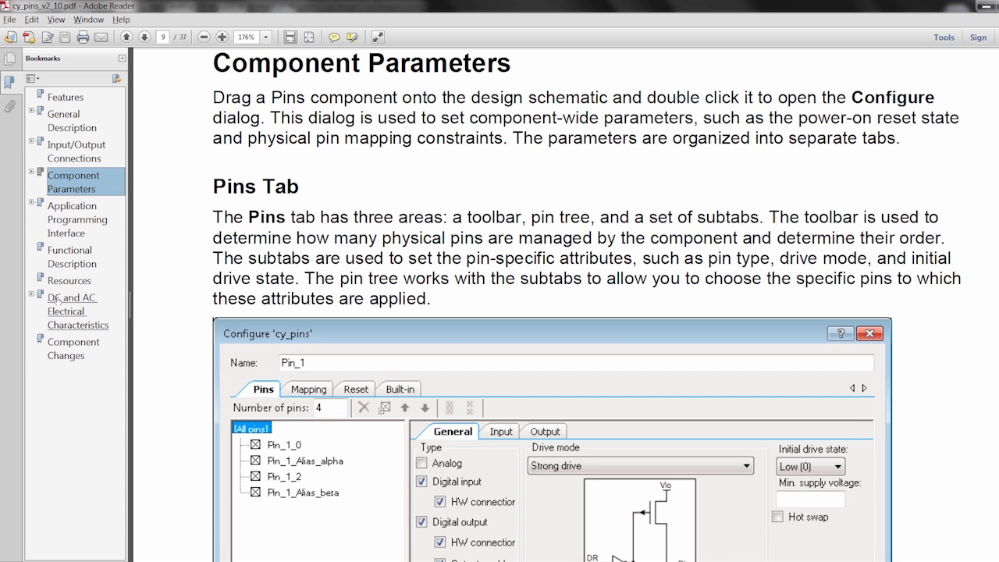
left_click(76, 219)
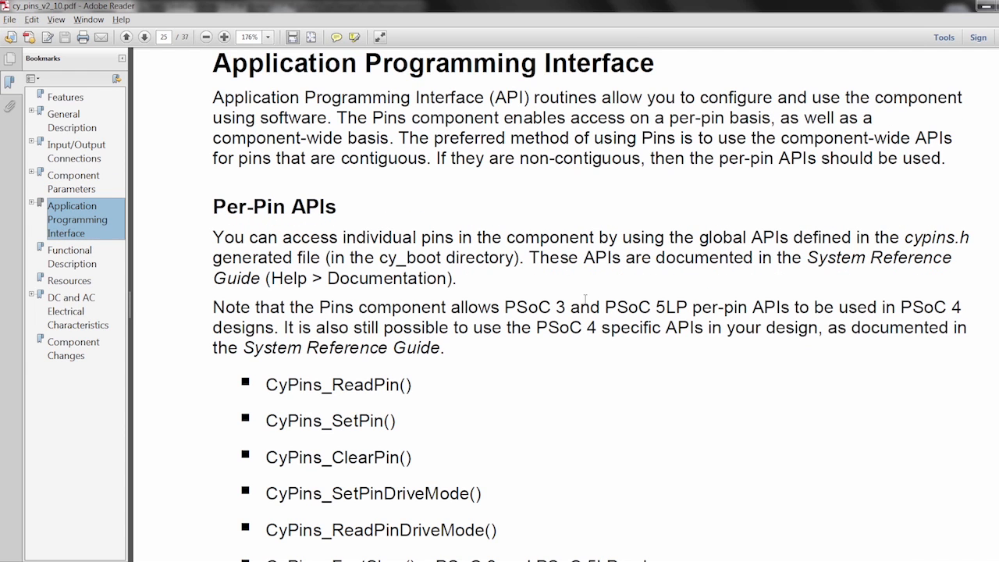
scroll("down", 3)
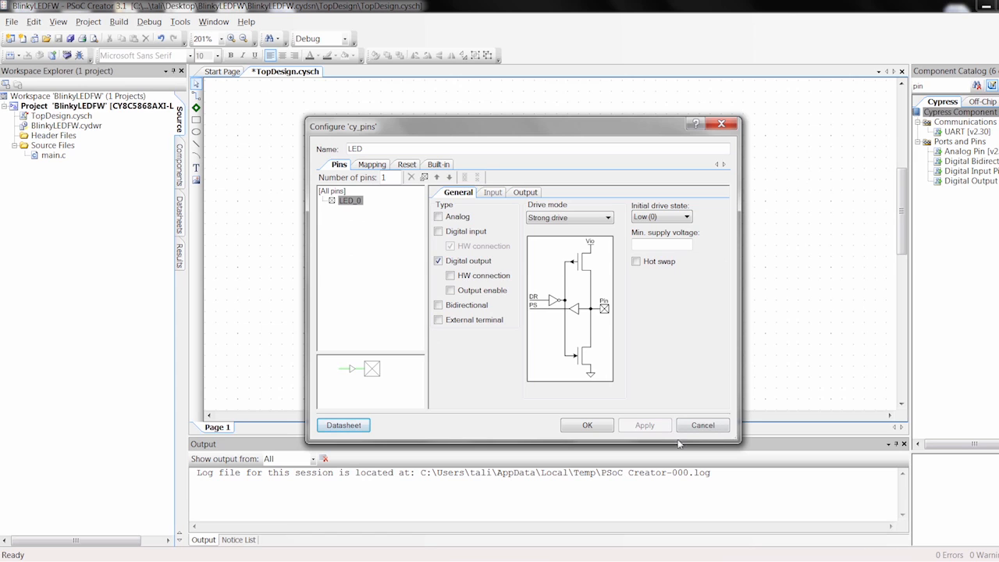
Accept the LED pin settings and generate the application via Build > Generate Application
left_click(587, 425)
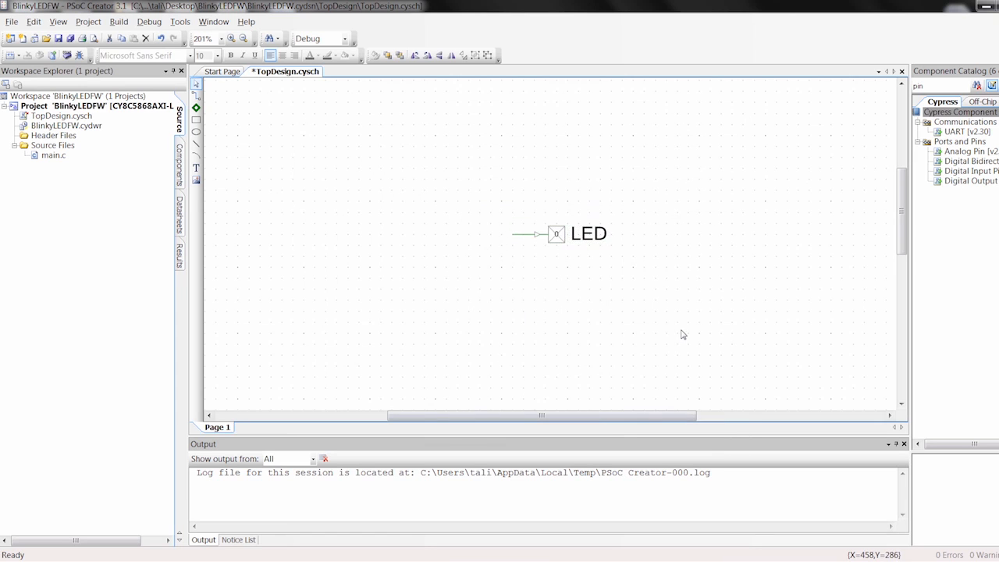
mouse_move(83, 37)
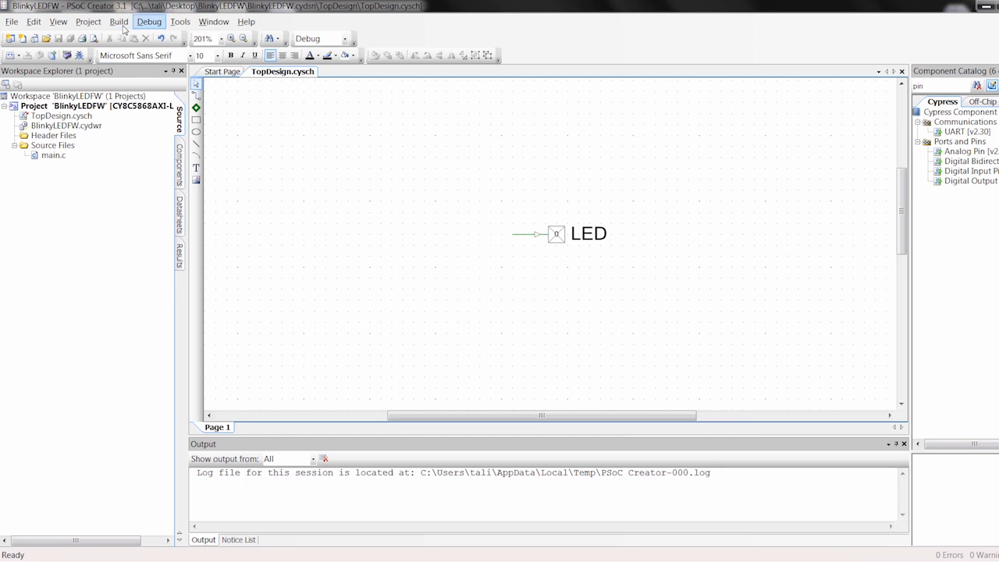
left_click(118, 22)
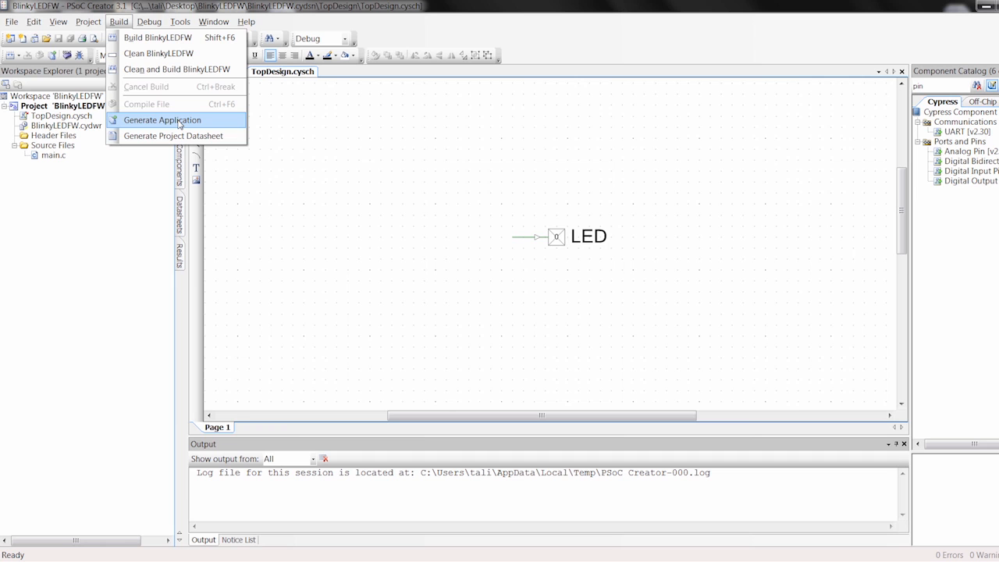
left_click(162, 119)
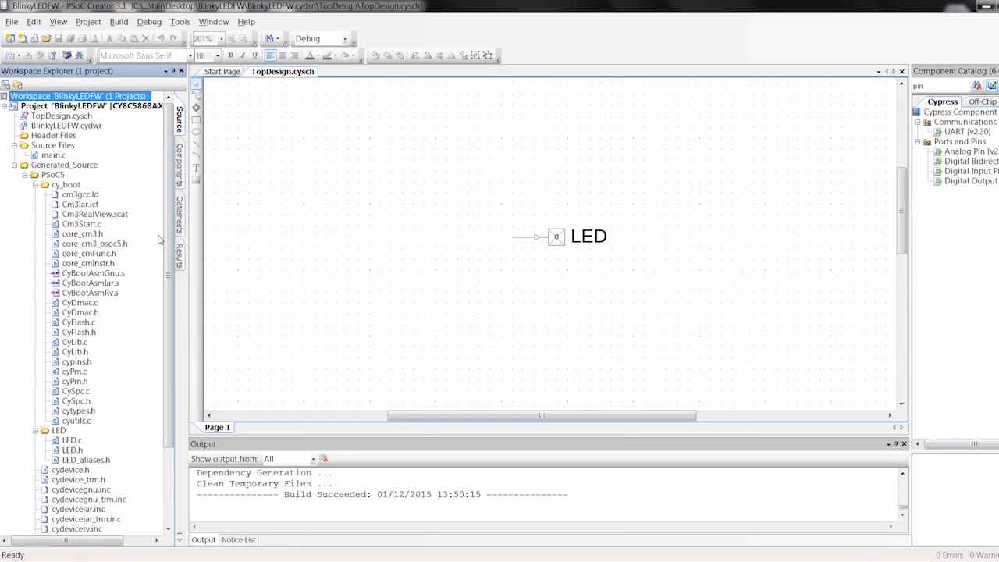
mouse_move(166, 206)
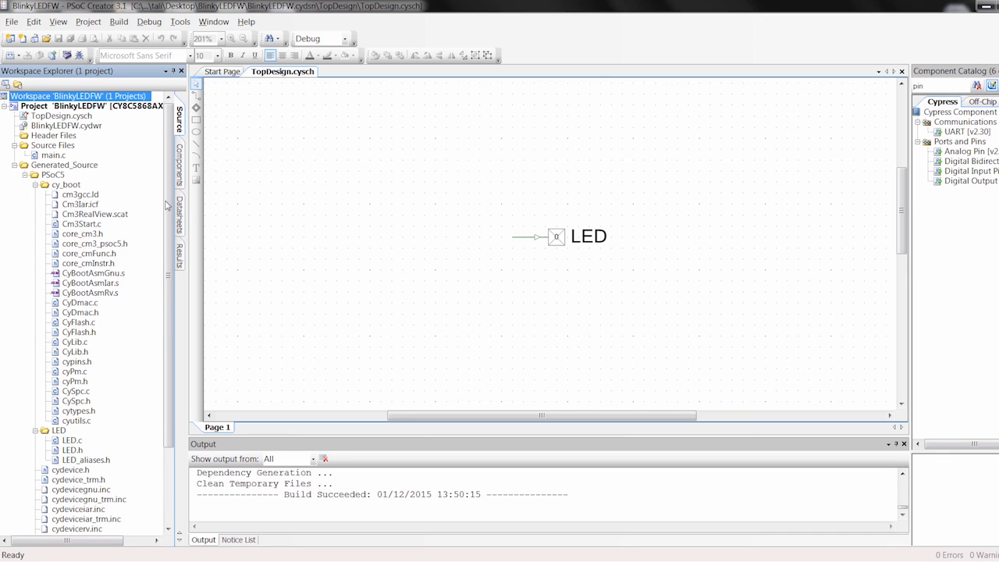
Inspect the generated LED source folder and bring main.c up for editing
scroll("down", 3)
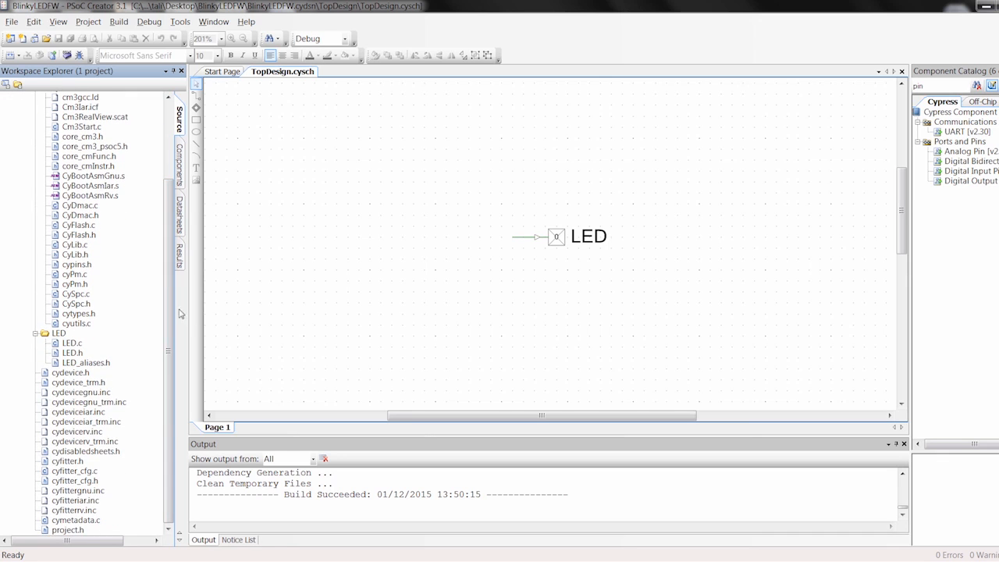
left_click(60, 332)
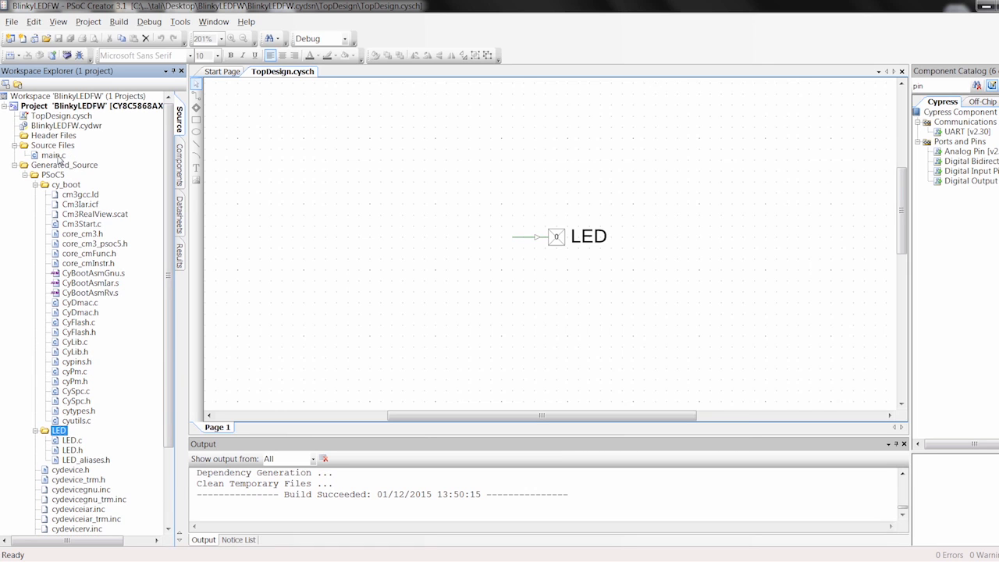
double_click(53, 155)
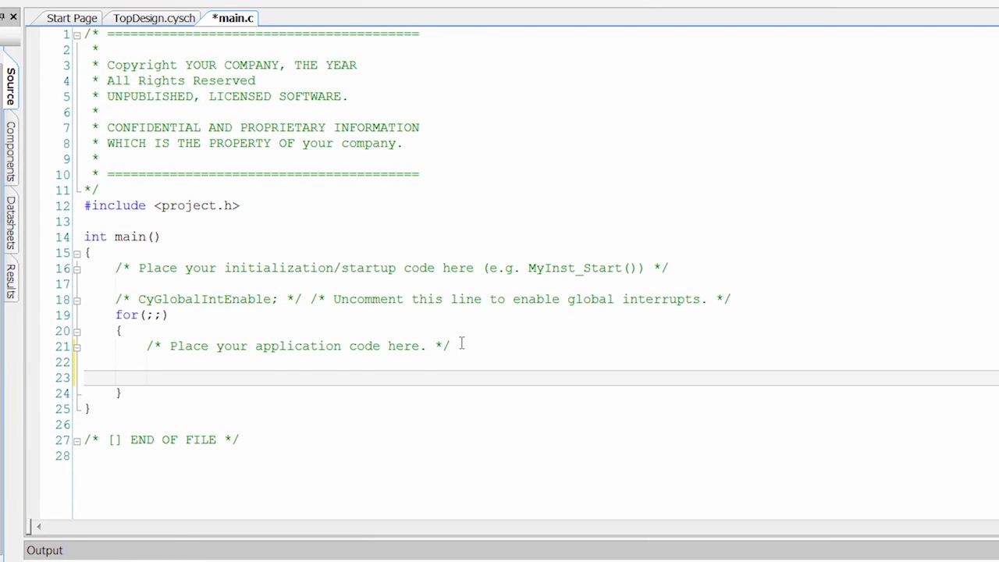
In the for(;;) loop add LED_Write(1); followed by CyDelay(500); using autocomplete
type("LED")
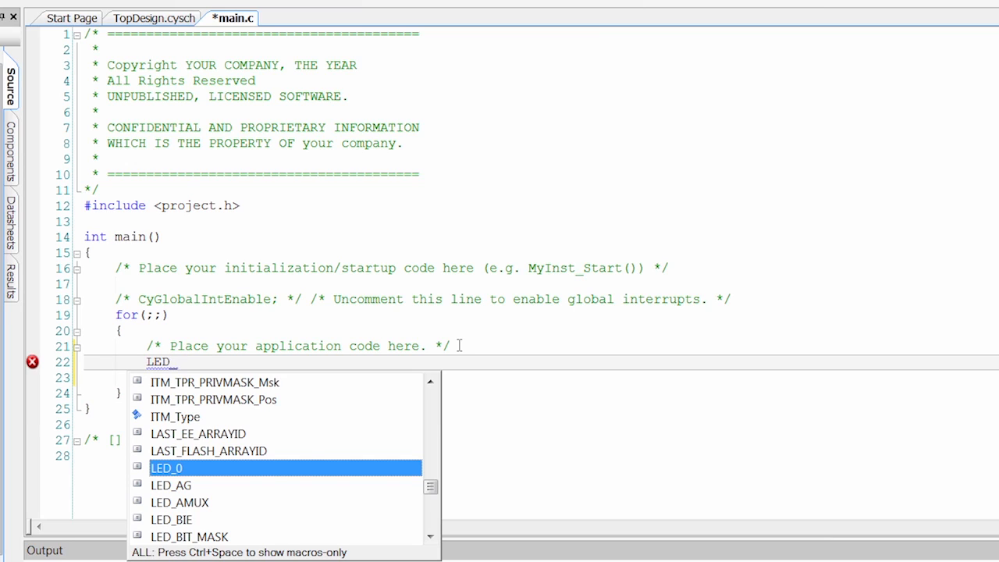
type("_Write")
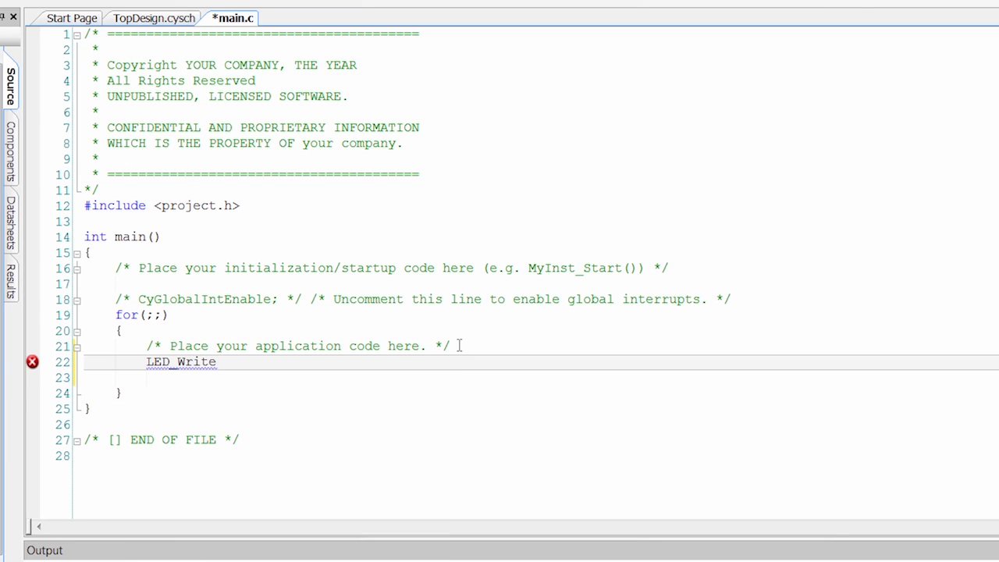
type("(1);")
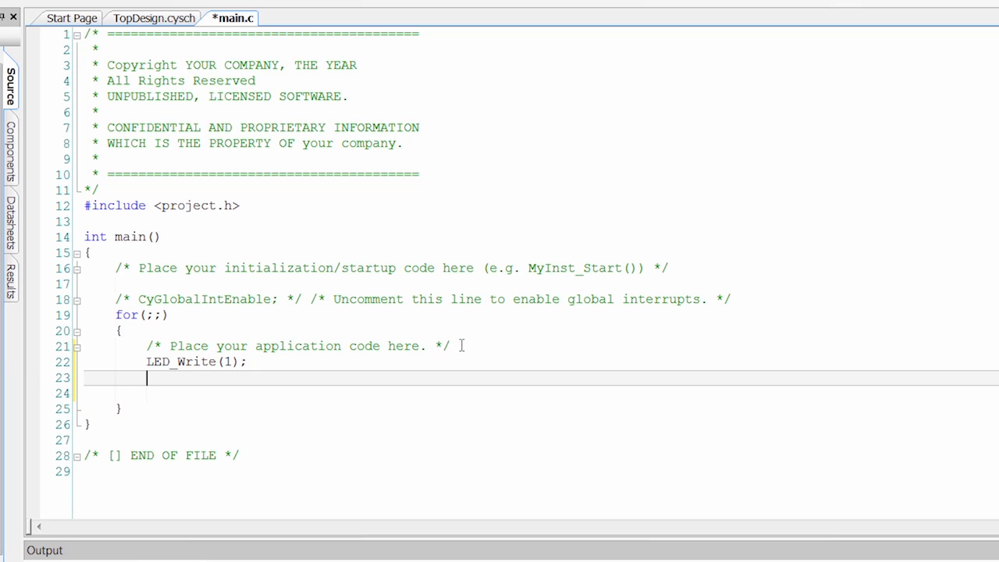
type("CyDelay(")
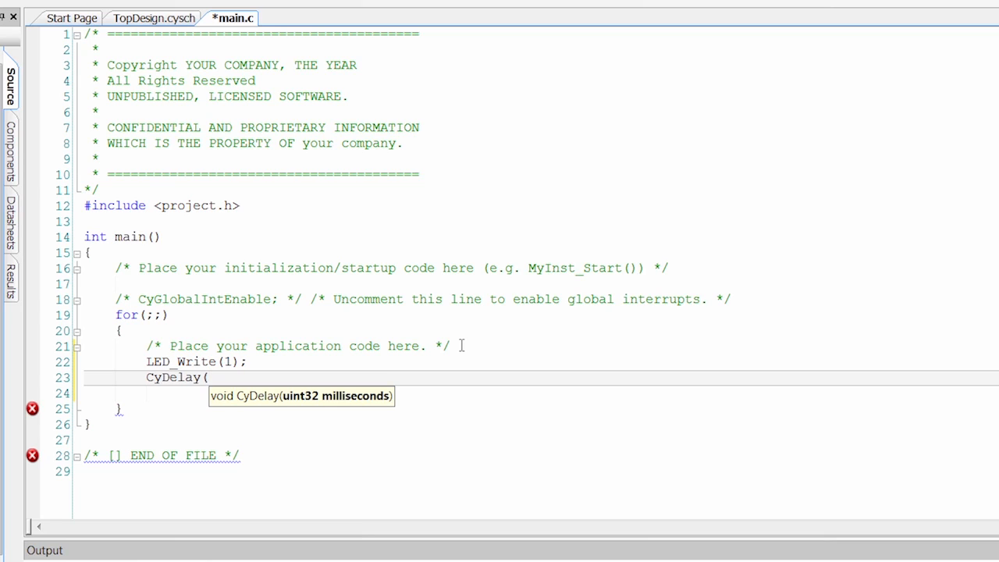
type("500);")
left_click(542, 394)
type("L")
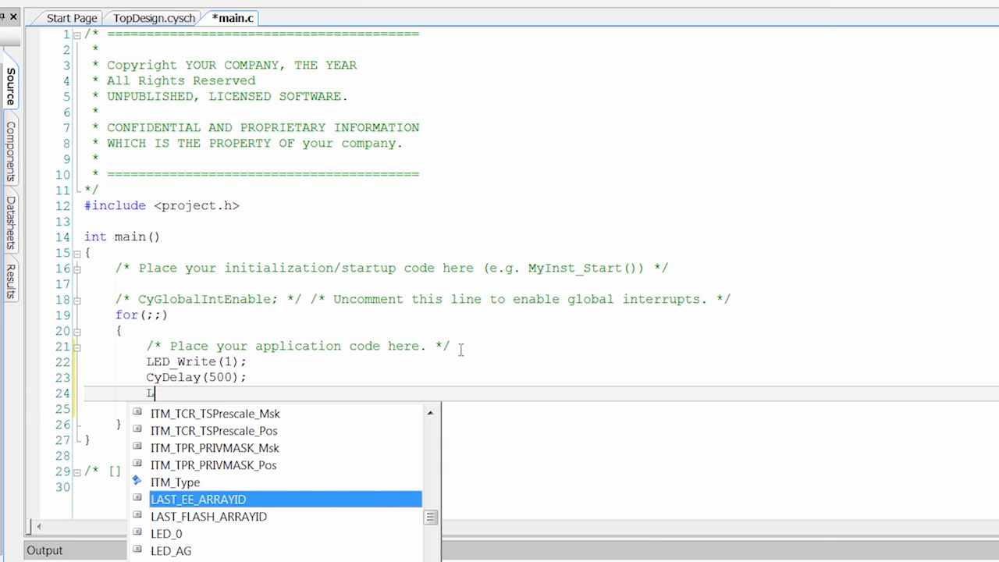
Complete the blink loop with LED_Write(0); and a second CyDelay(500);
type("ED_Write(0")
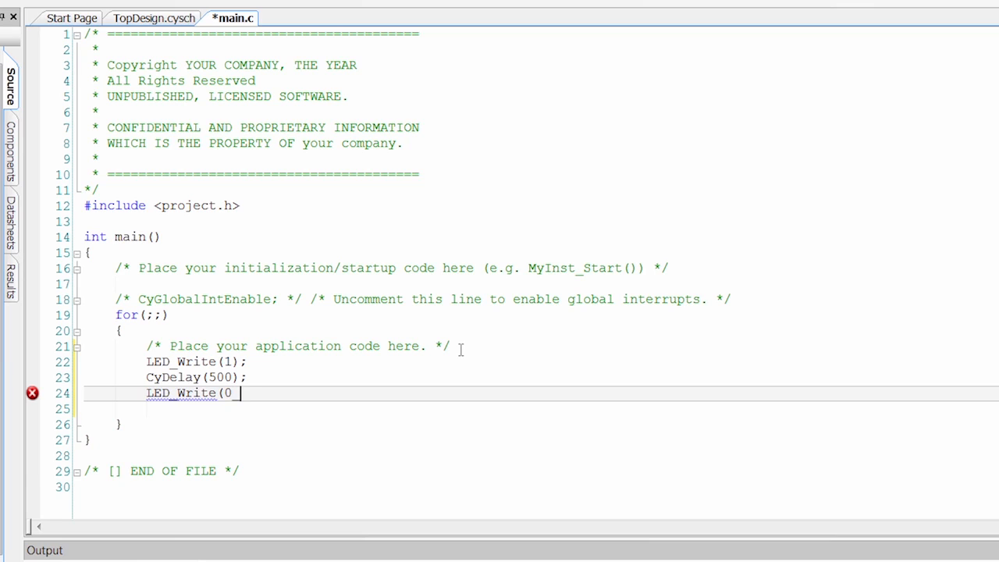
key("enter")
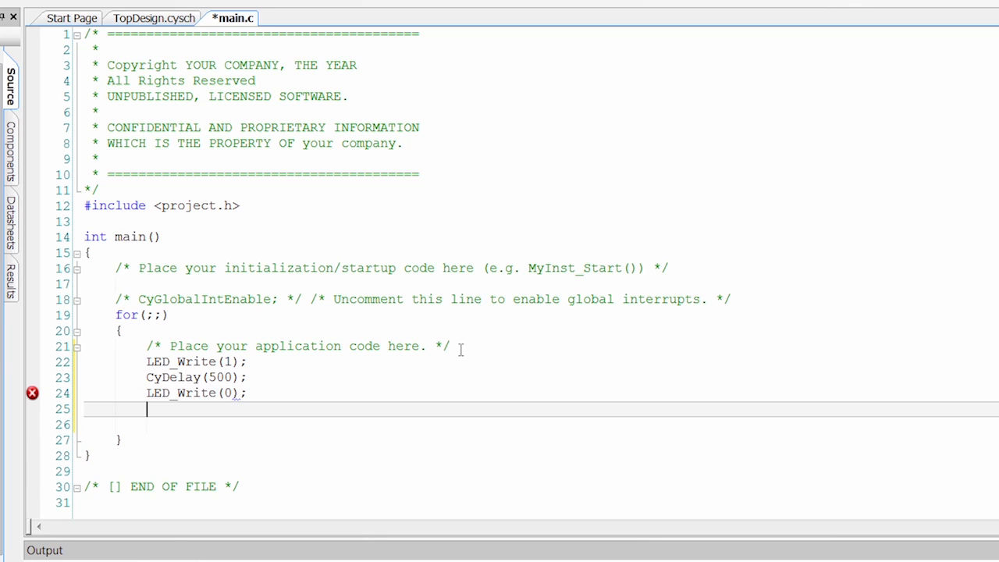
type("CyDelay(500")
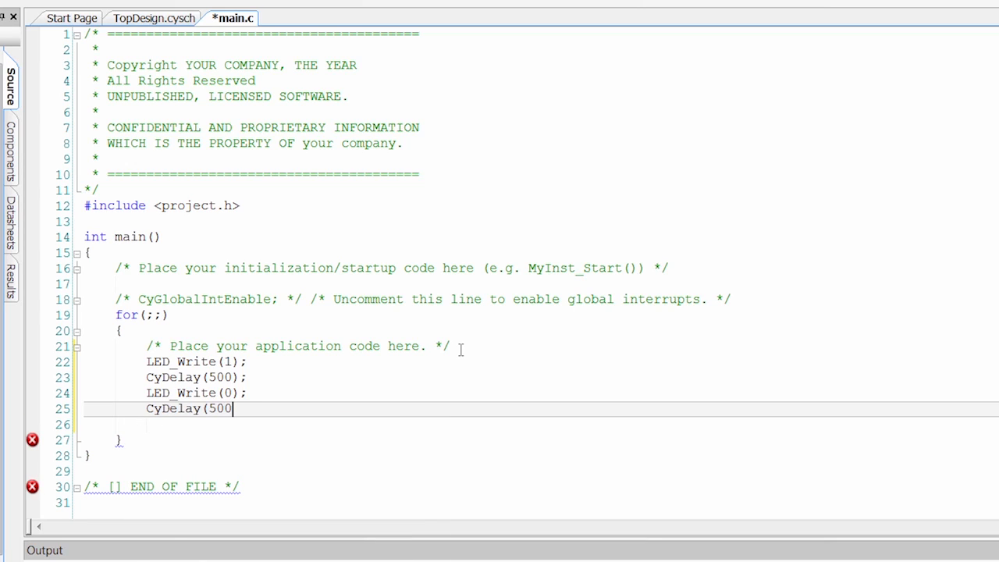
type(");")
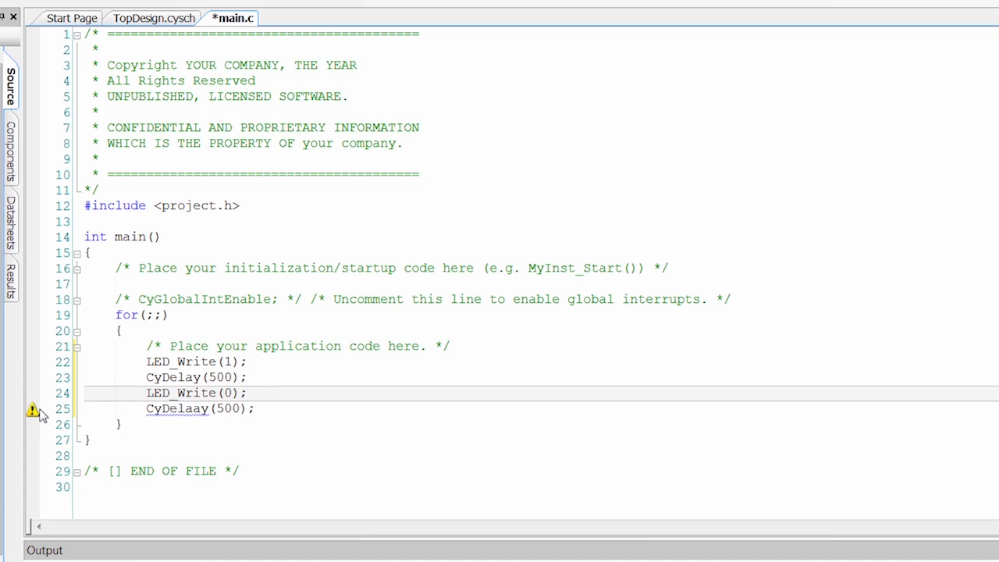
mouse_move(138, 404)
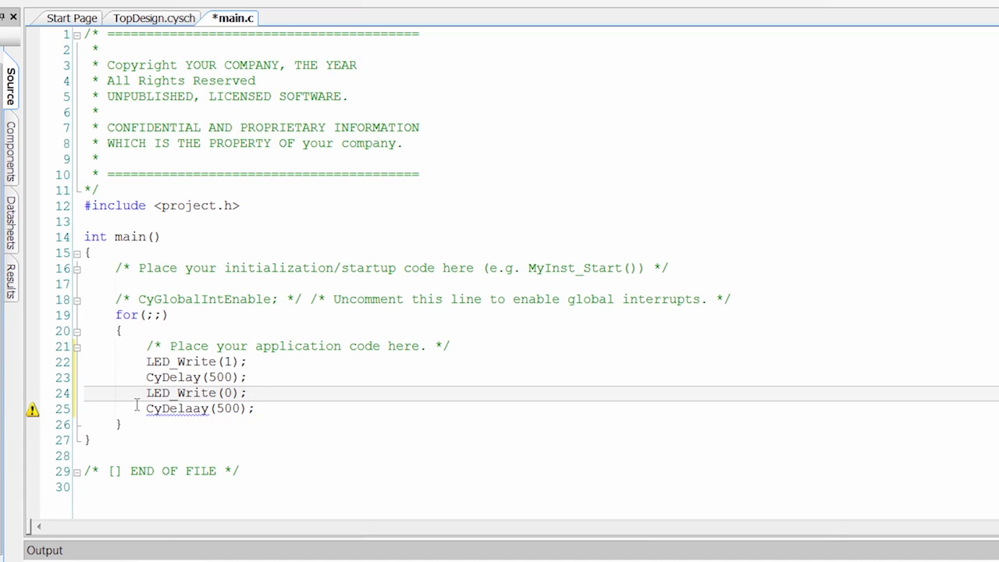
mouse_move(179, 376)
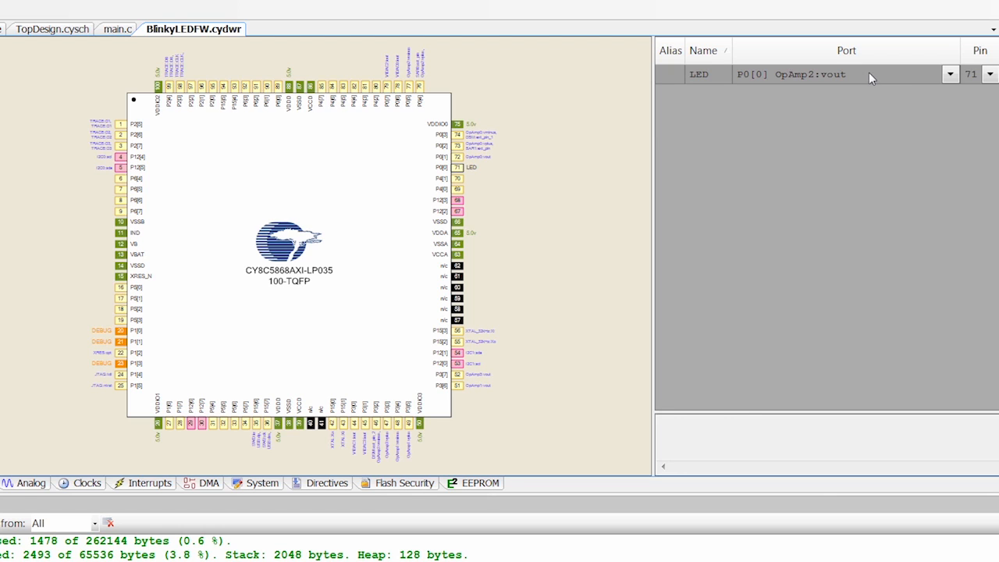
Assign LED to port P6[2] (pin 91) and rebuild the BlinkyLEDFW project
left_click(843, 73)
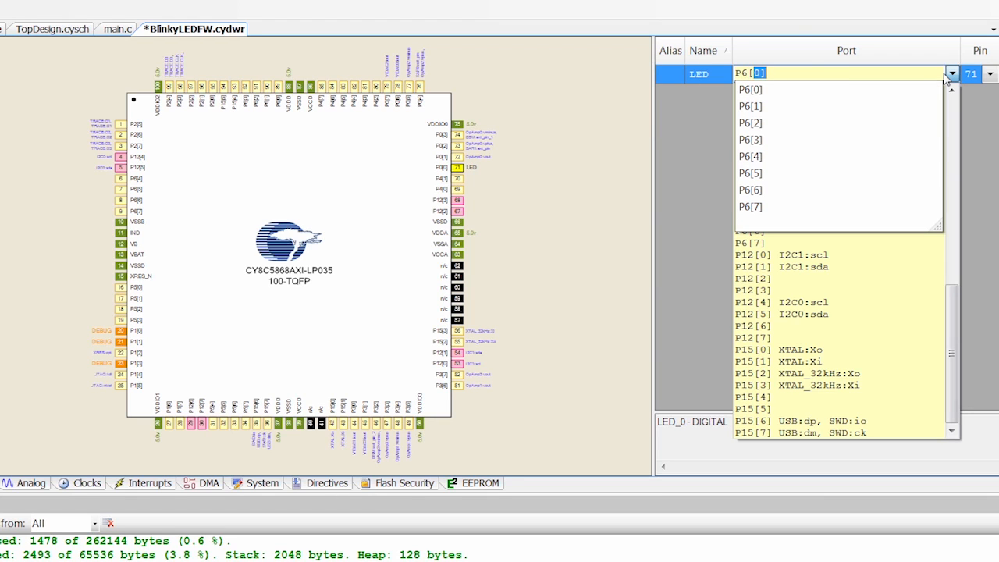
left_click(750, 122)
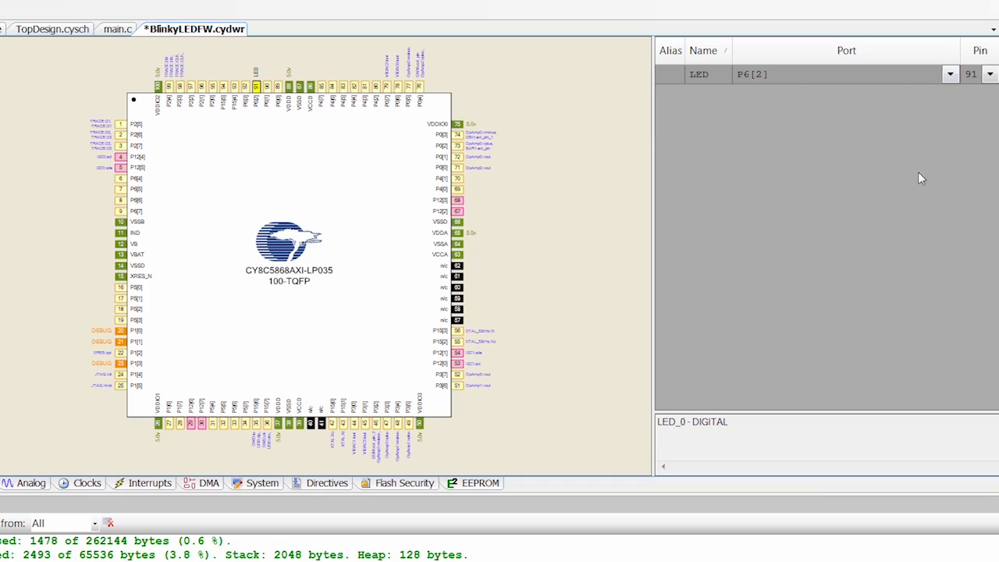
left_click(170, 9)
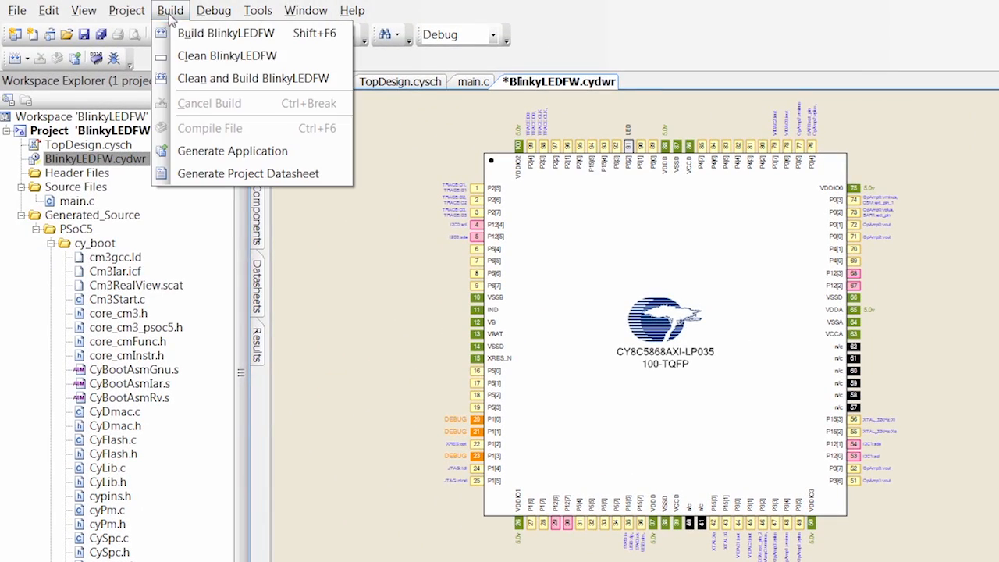
left_click(225, 33)
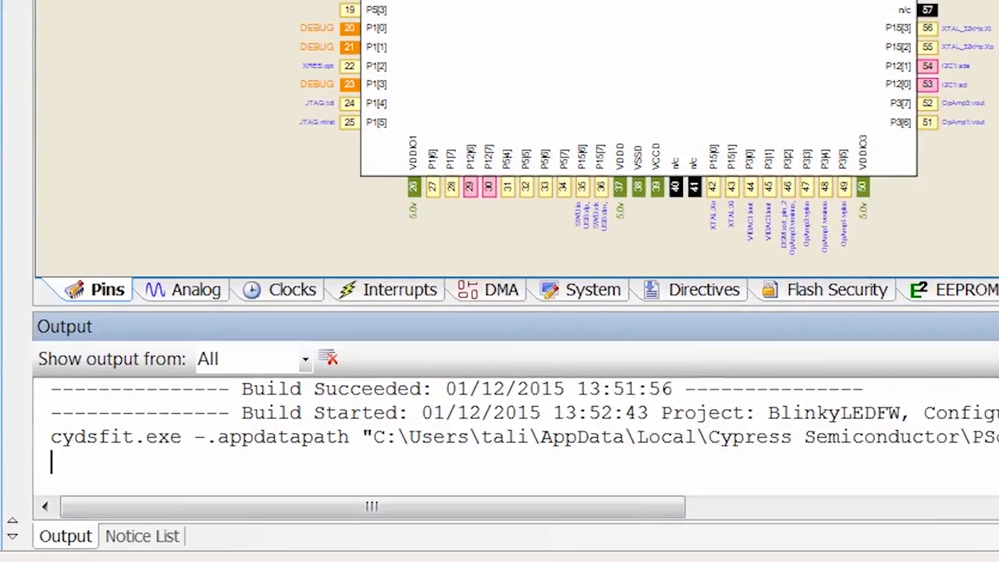